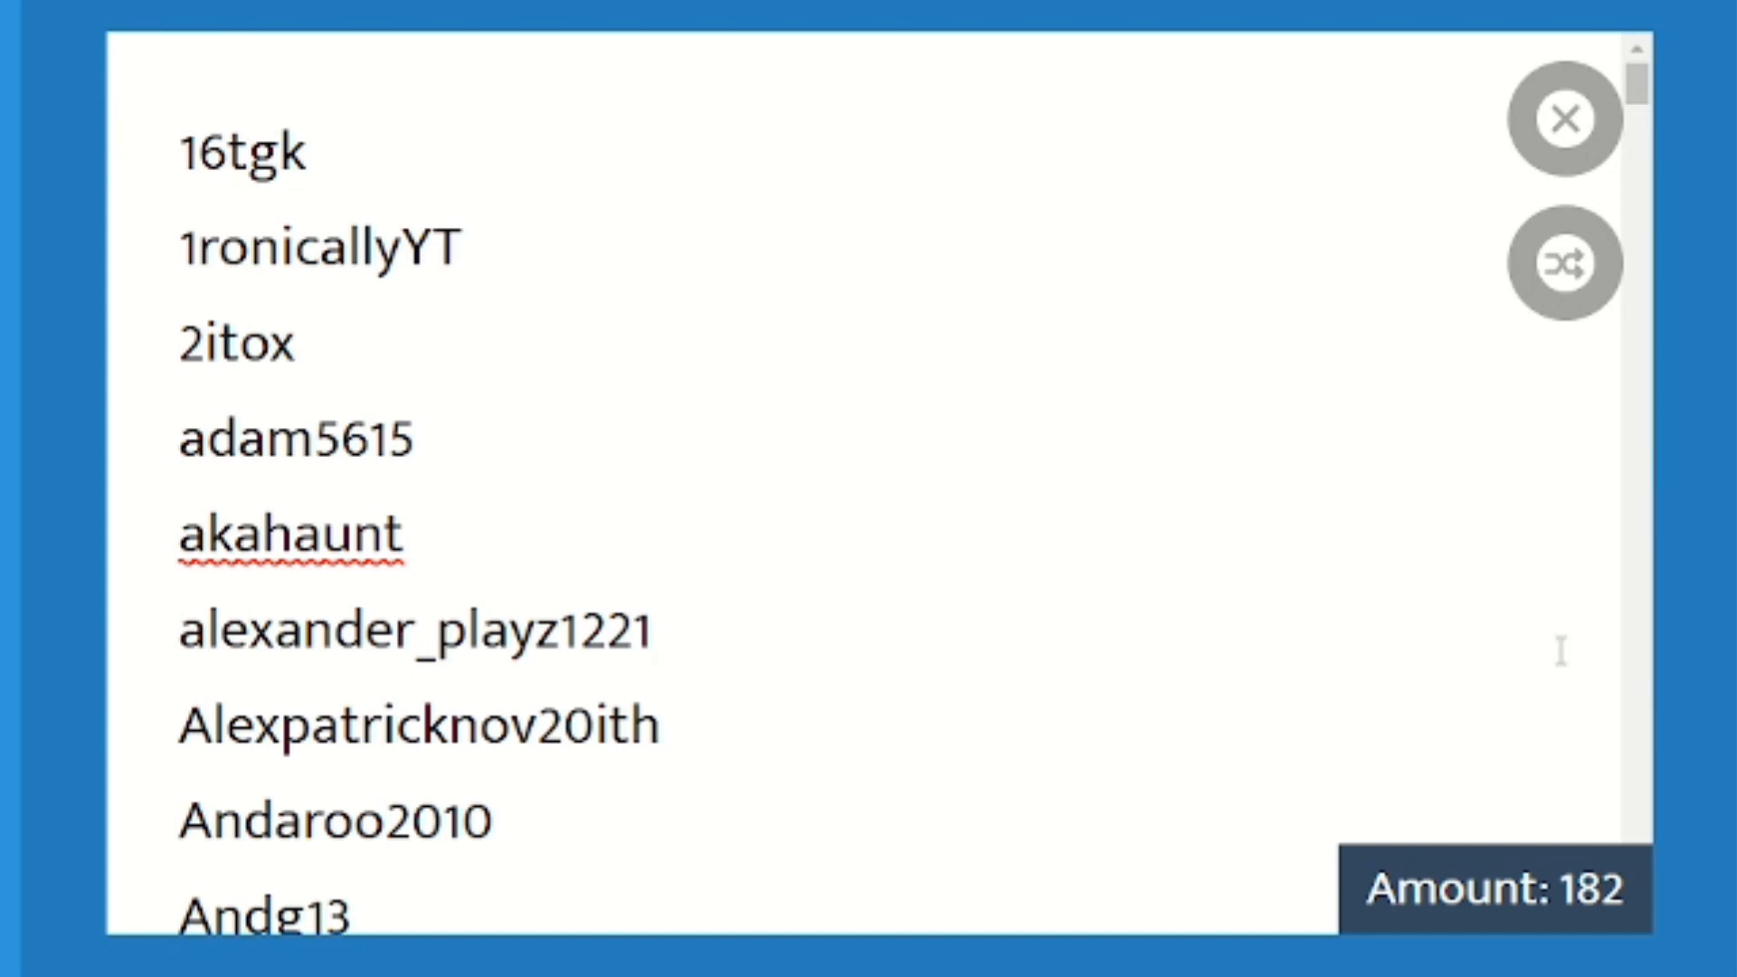
# Scroll through the 182 giveaway entries and start the draw to pick a random winner
pyautogui.scroll(-3)
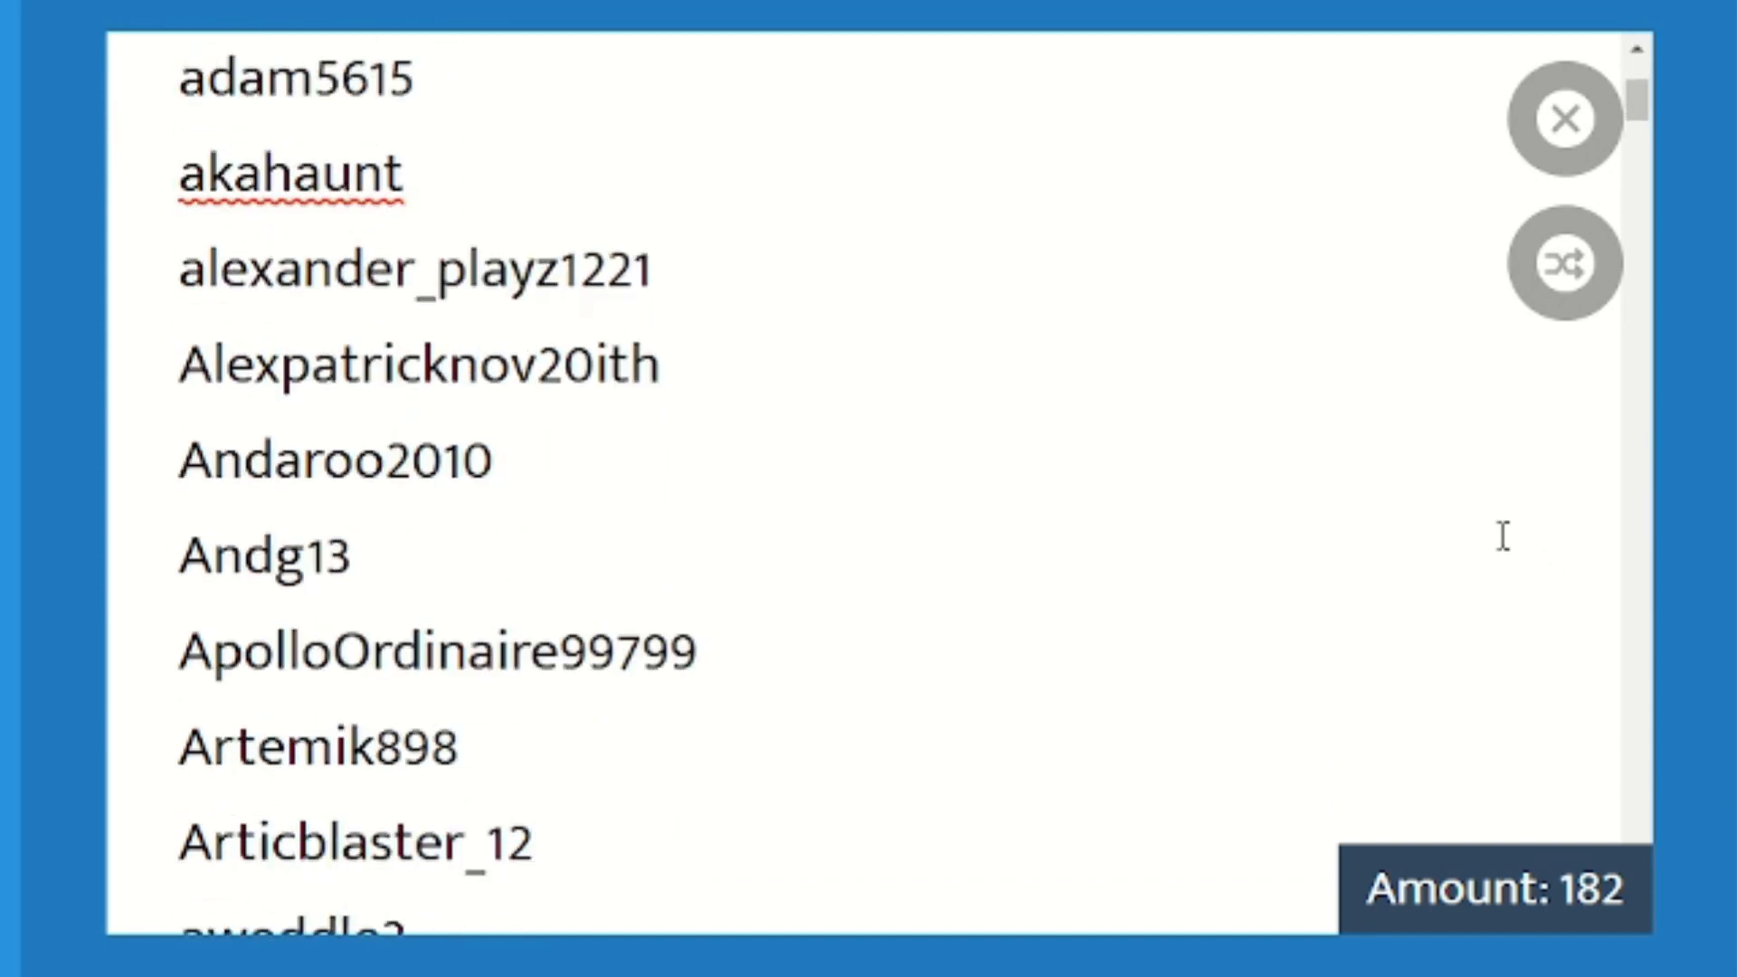
pyautogui.scroll(-3)
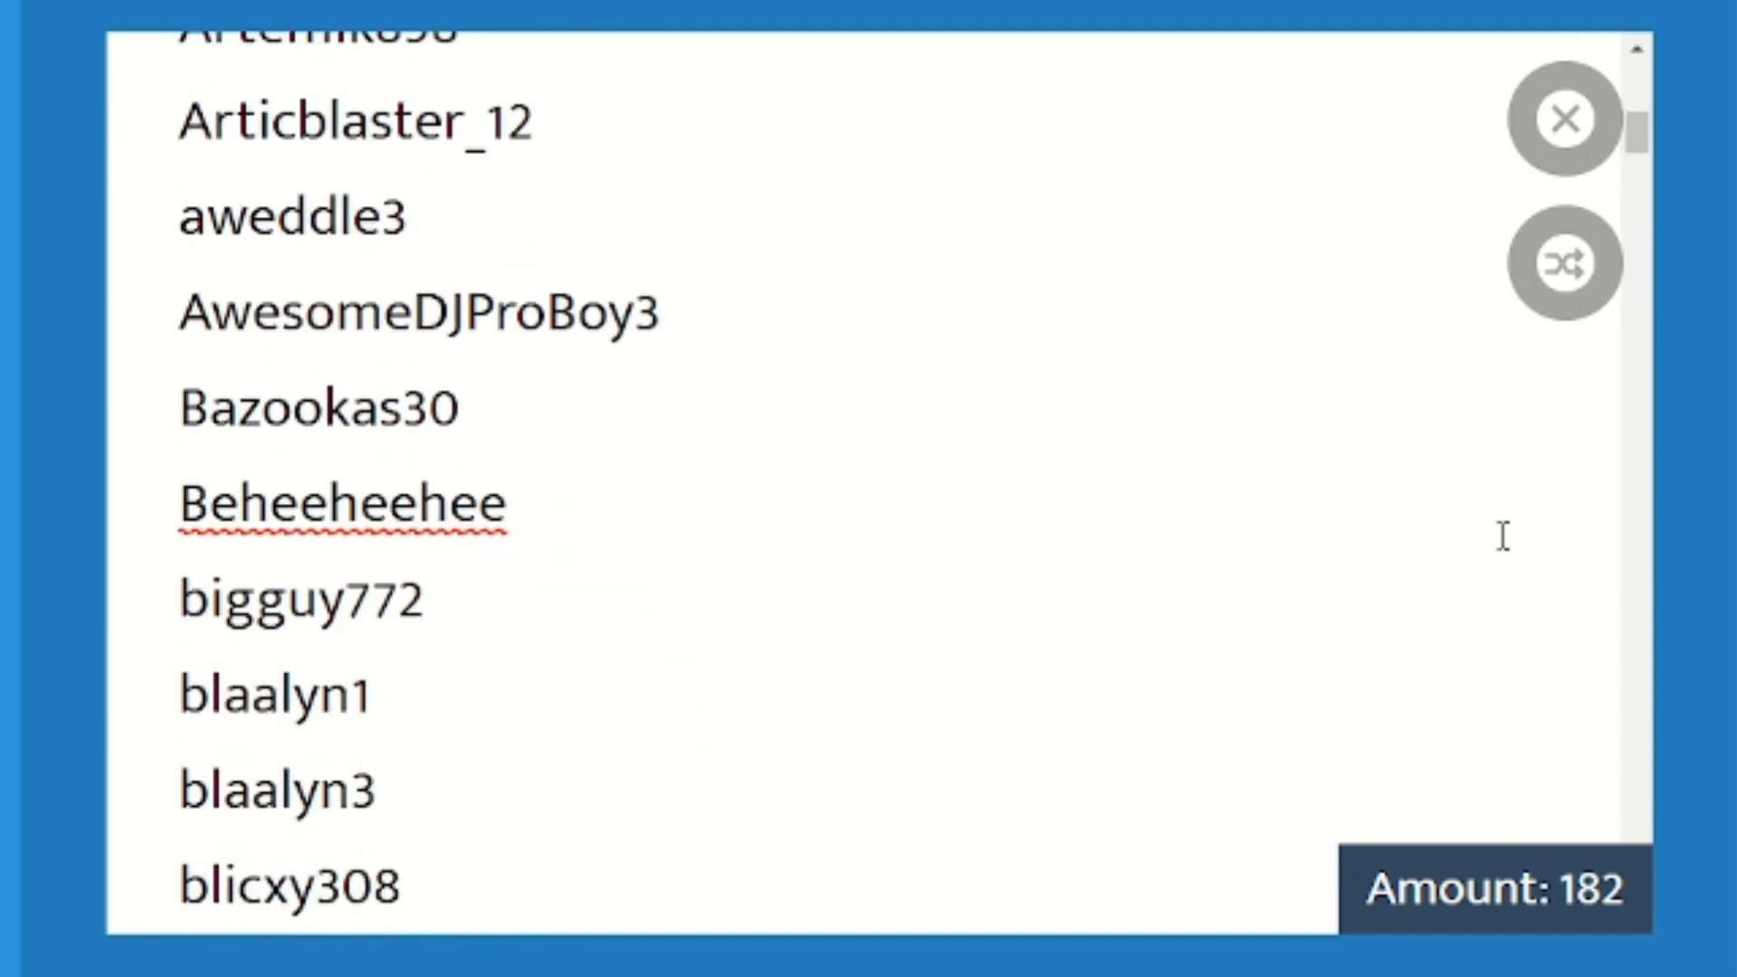
pyautogui.scroll(-3)
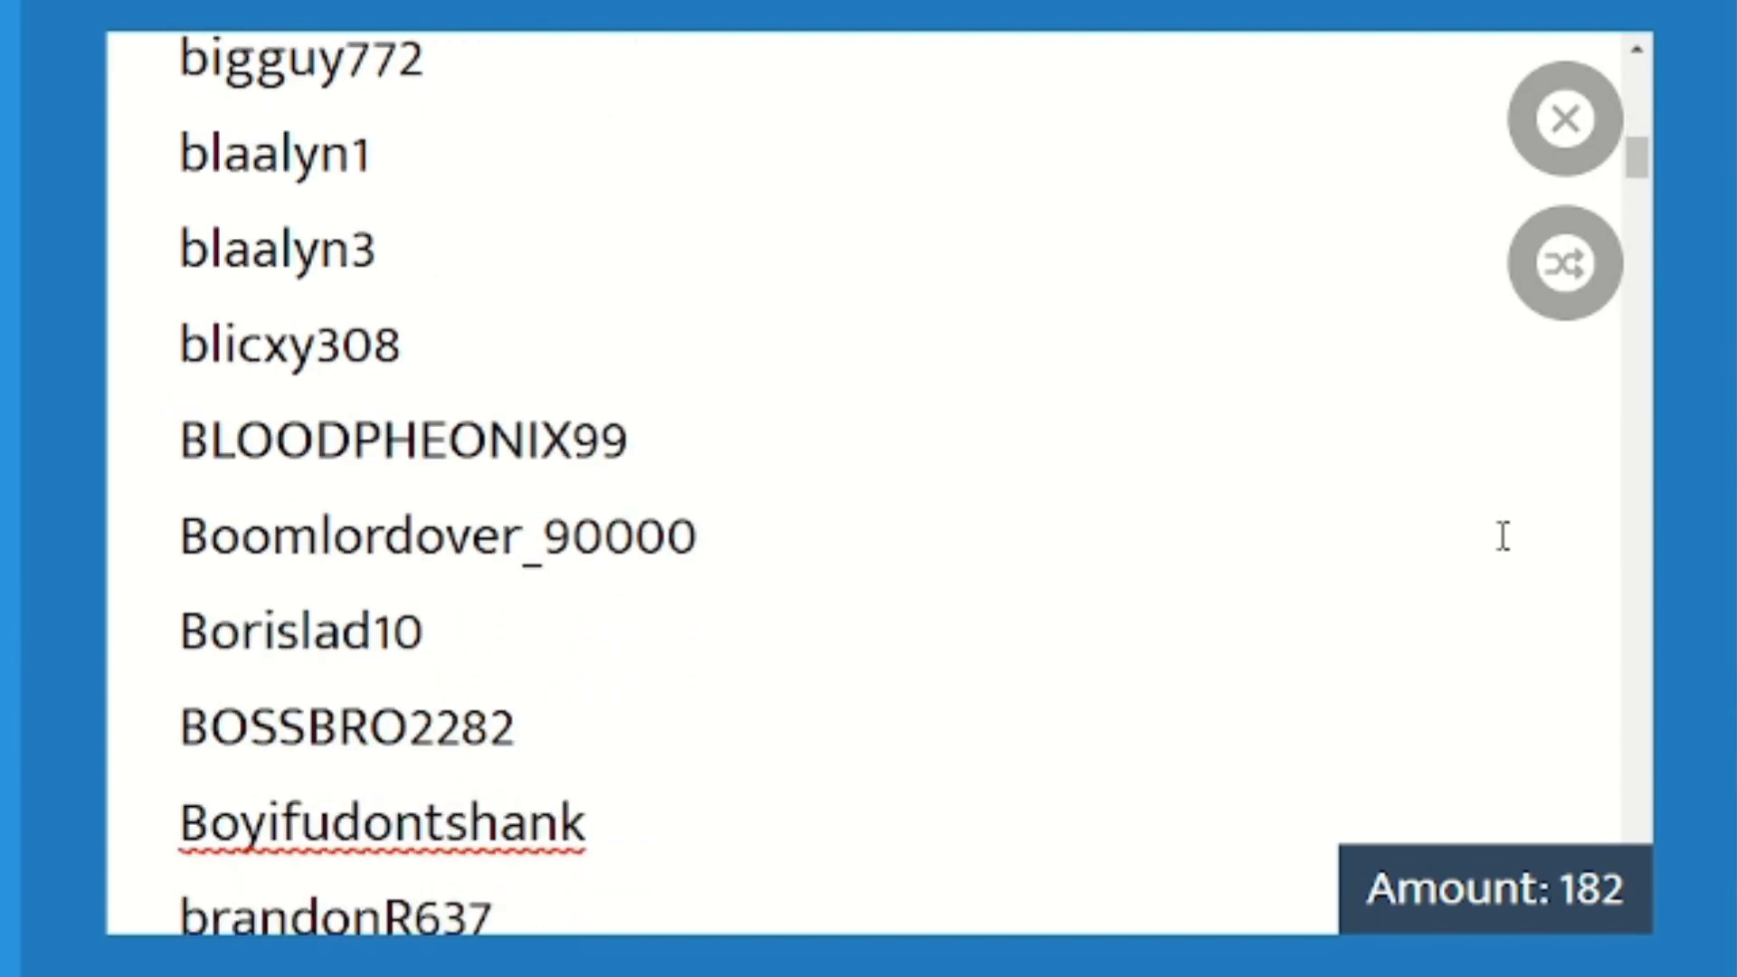
pyautogui.scroll(-3)
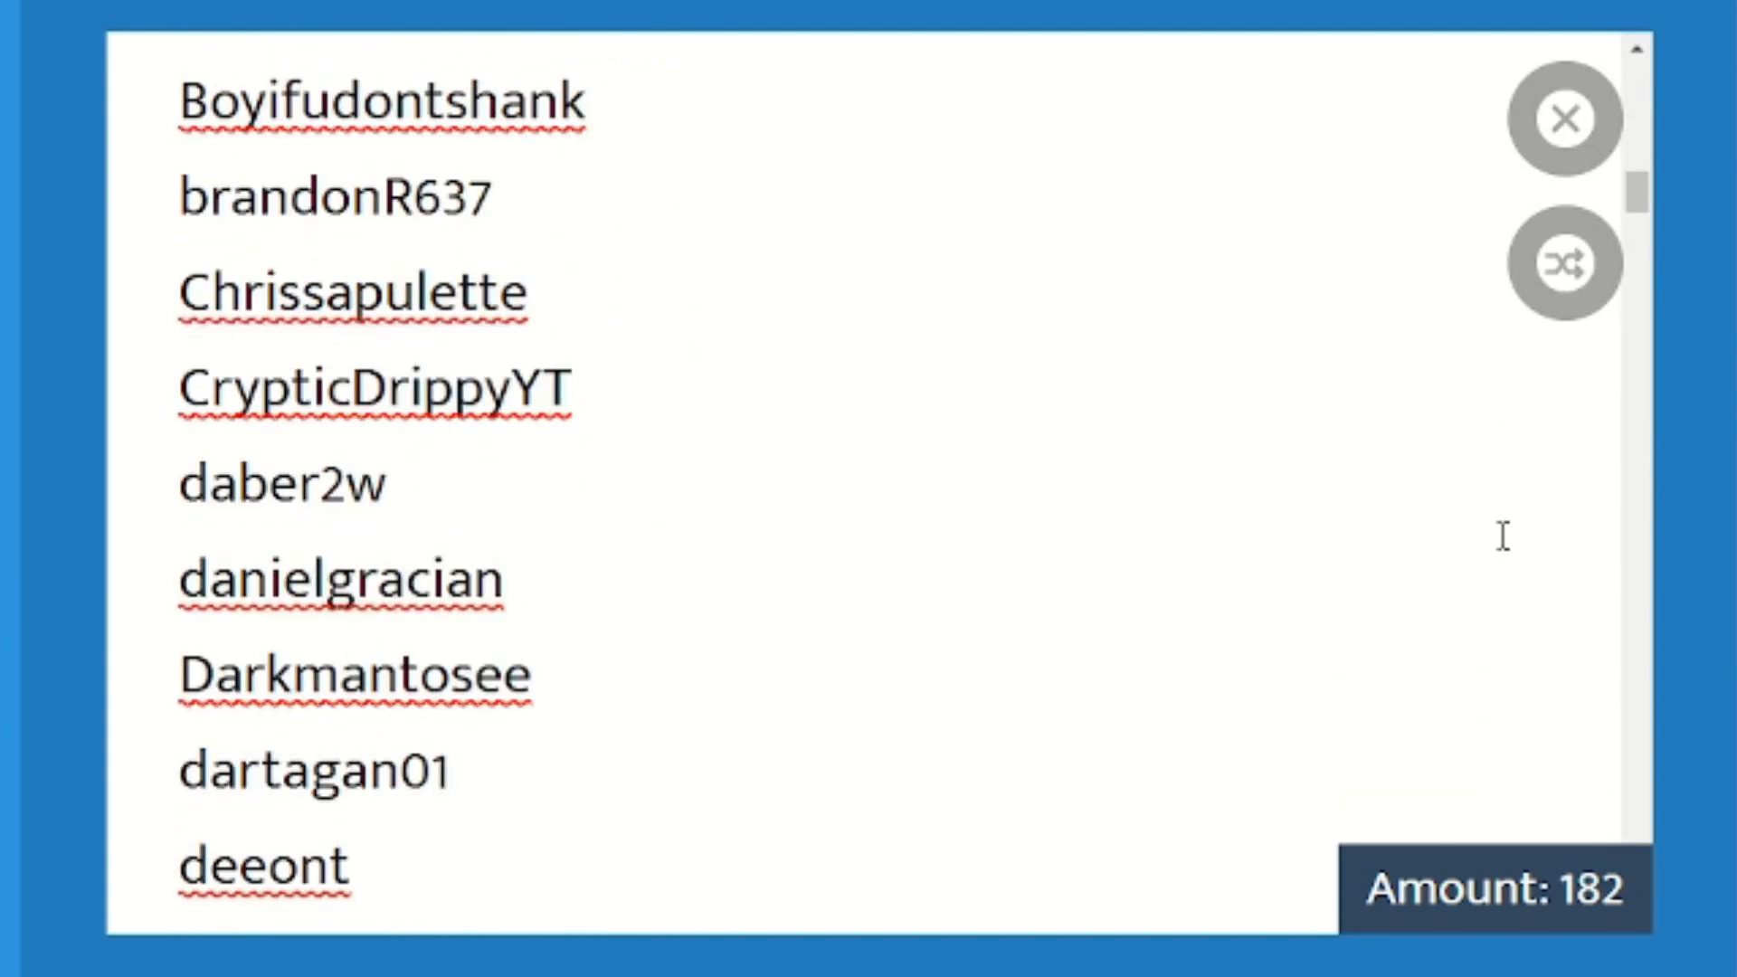
pyautogui.scroll(-3)
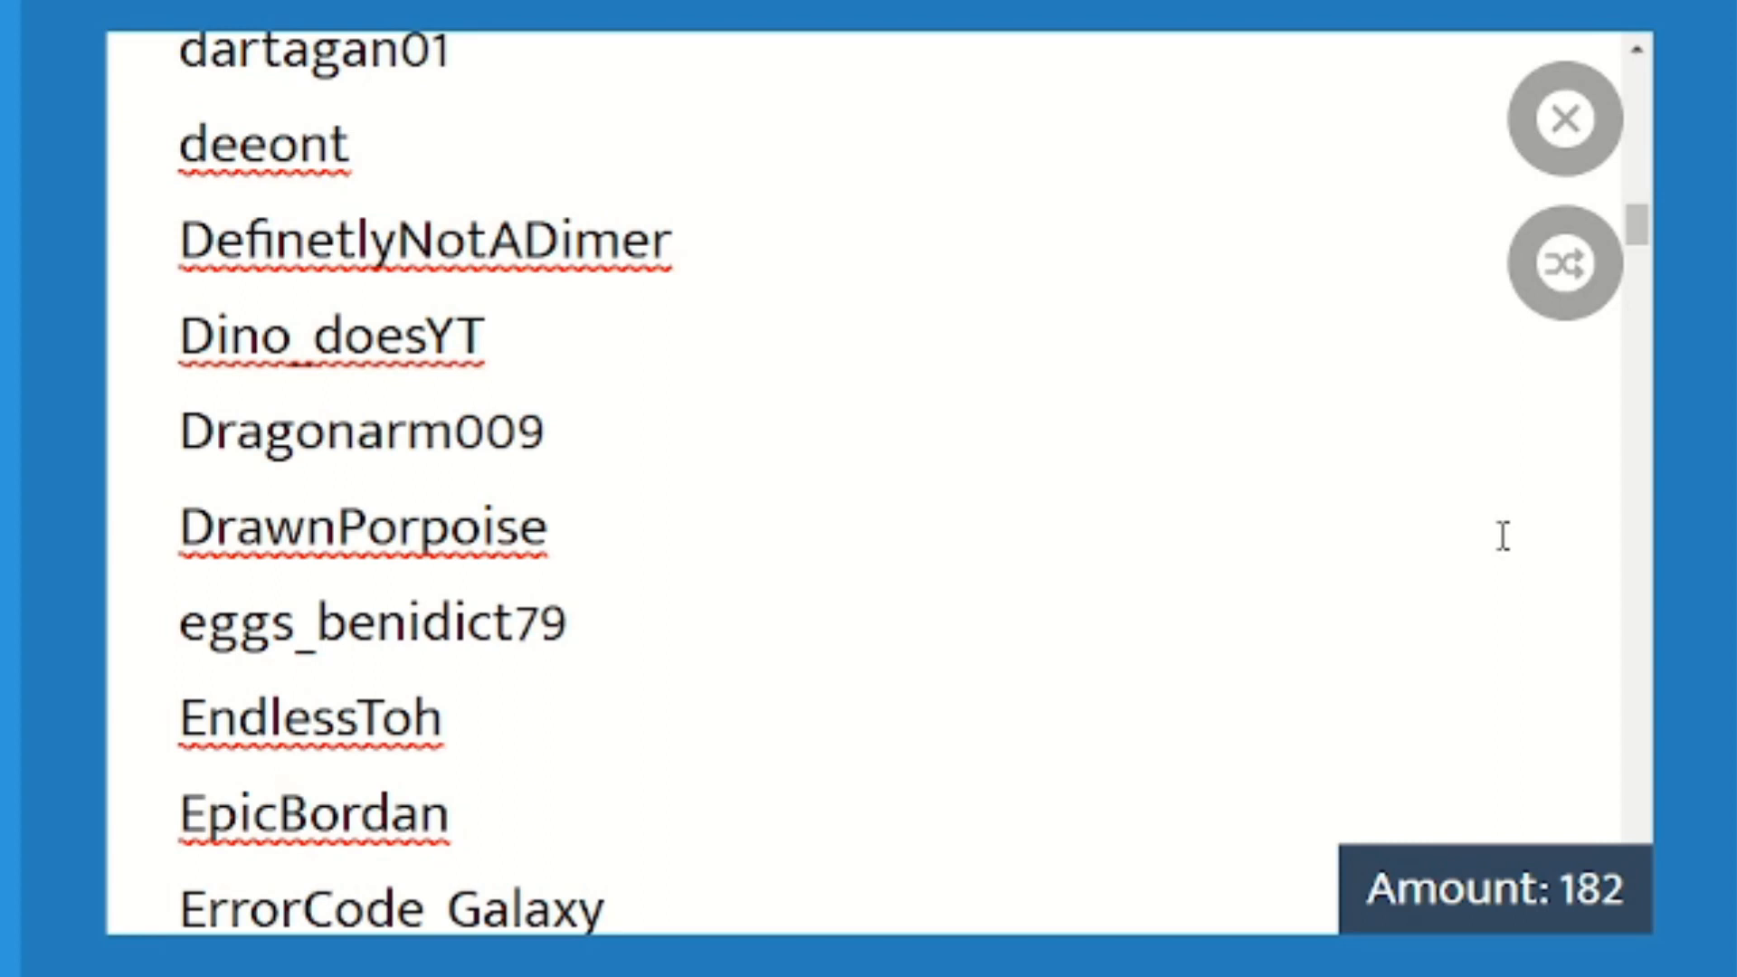
pyautogui.scroll(-3)
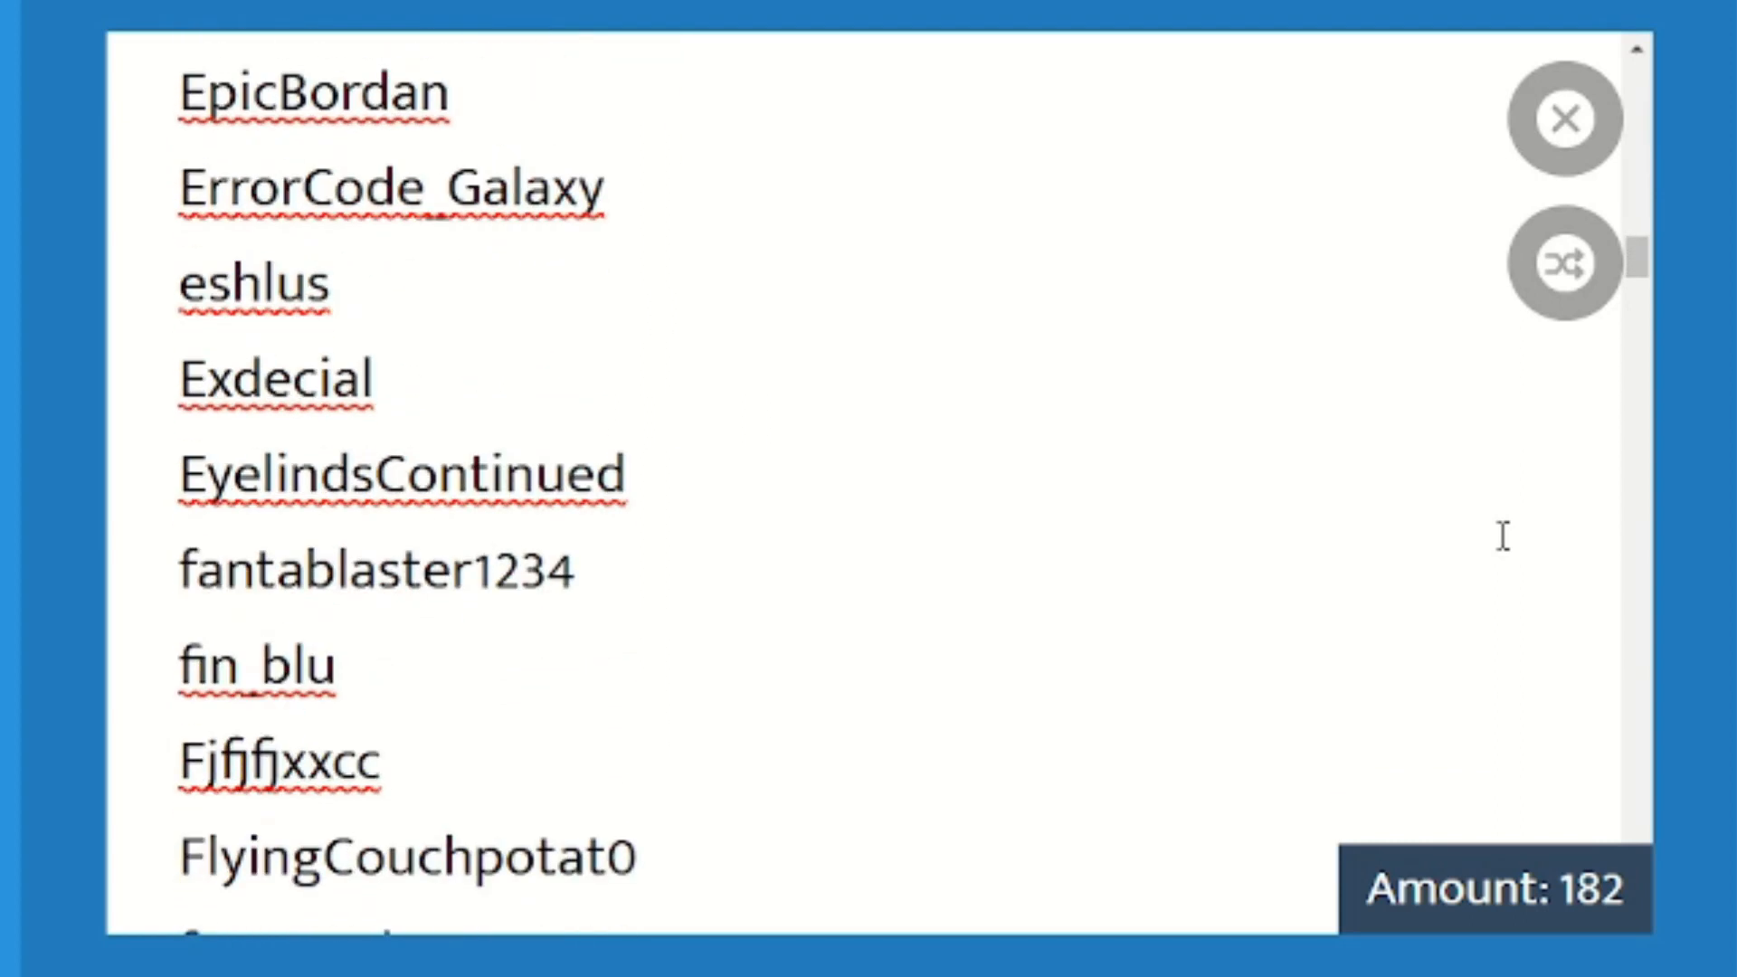
pyautogui.scroll(-3)
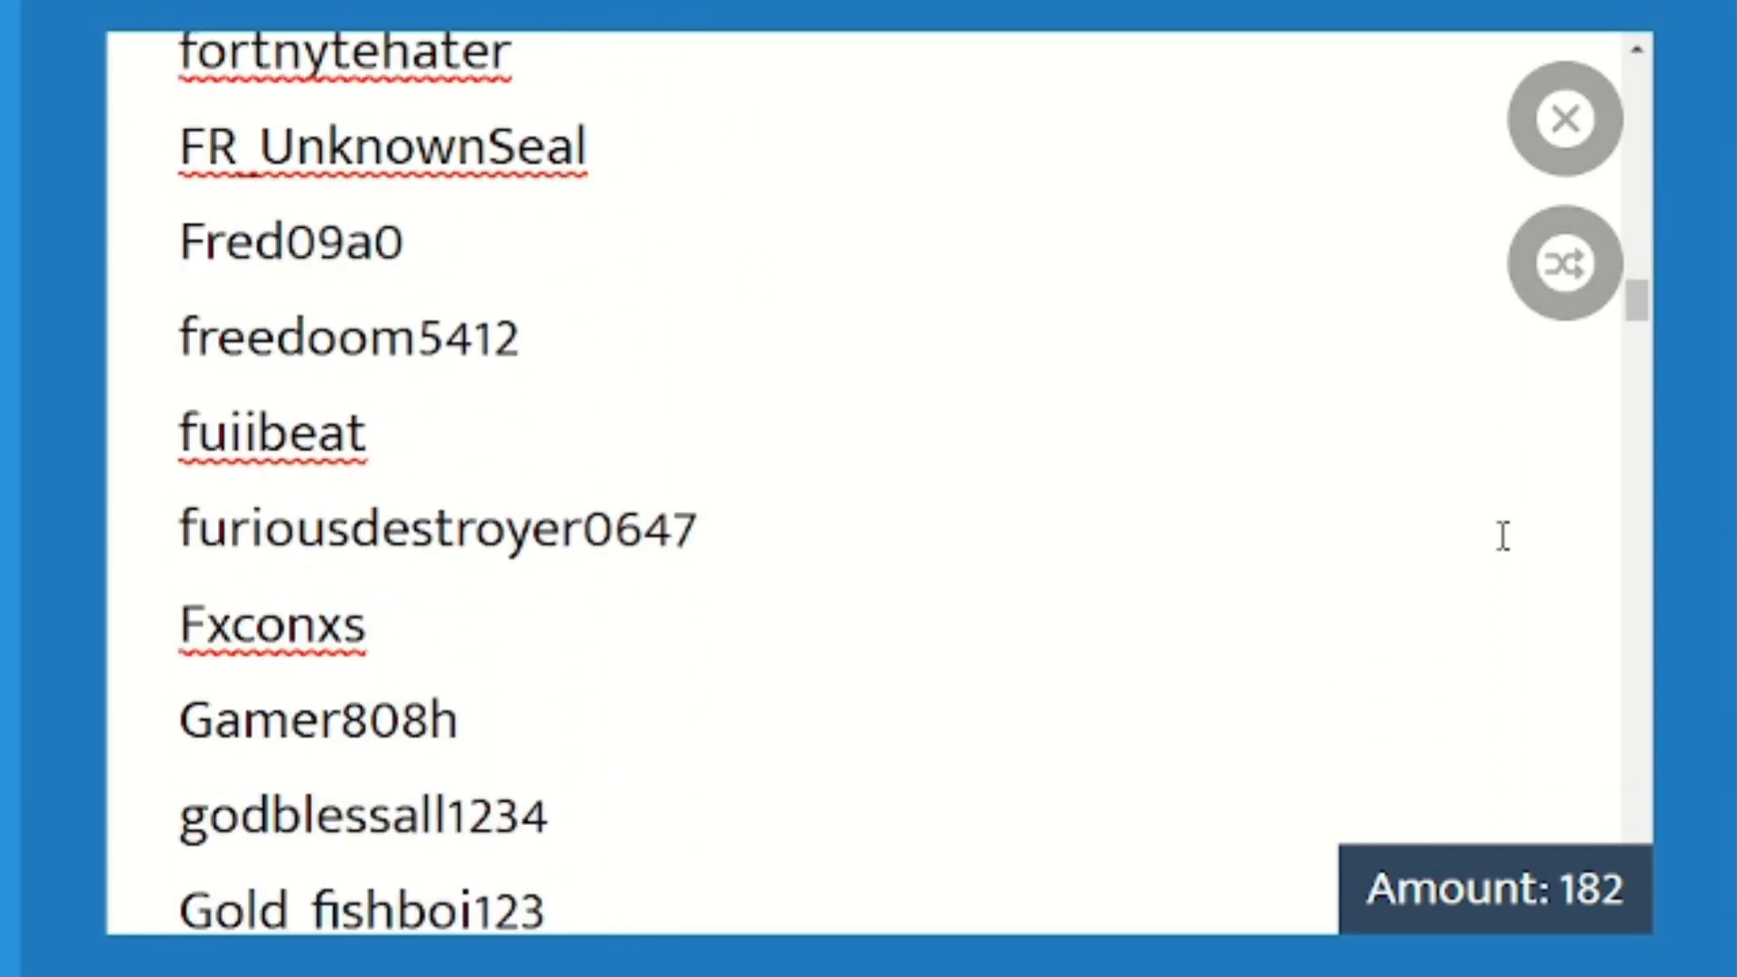
pyautogui.scroll(-3)
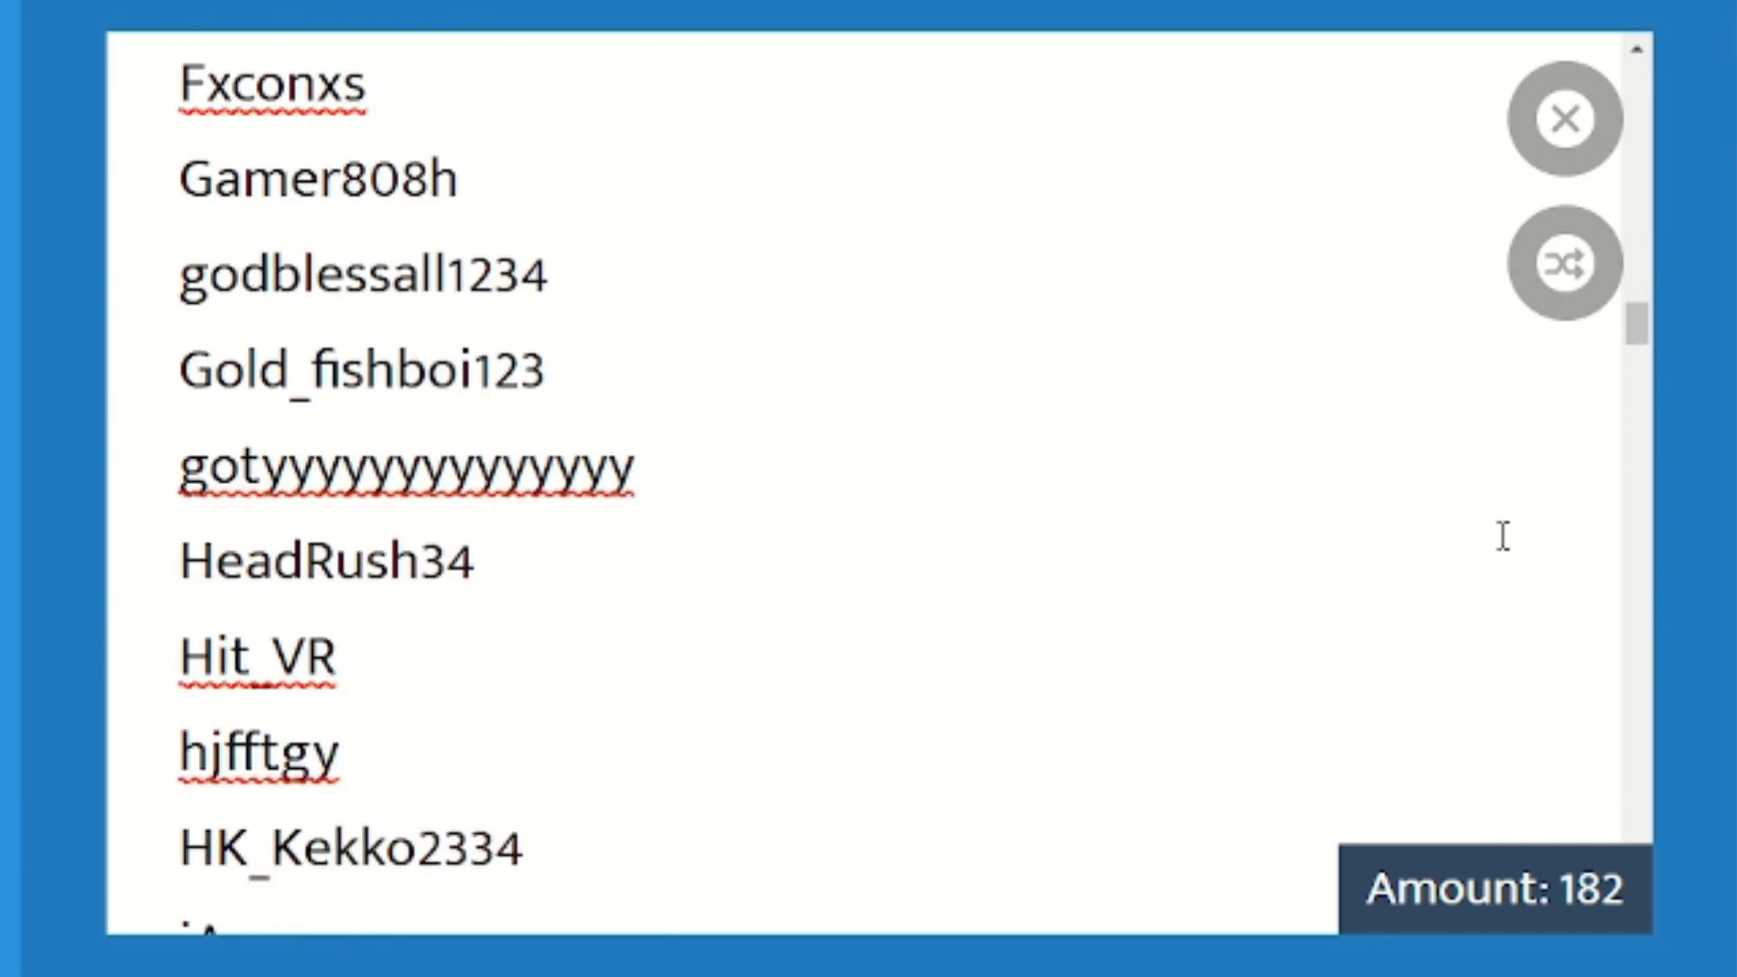
pyautogui.scroll(-3)
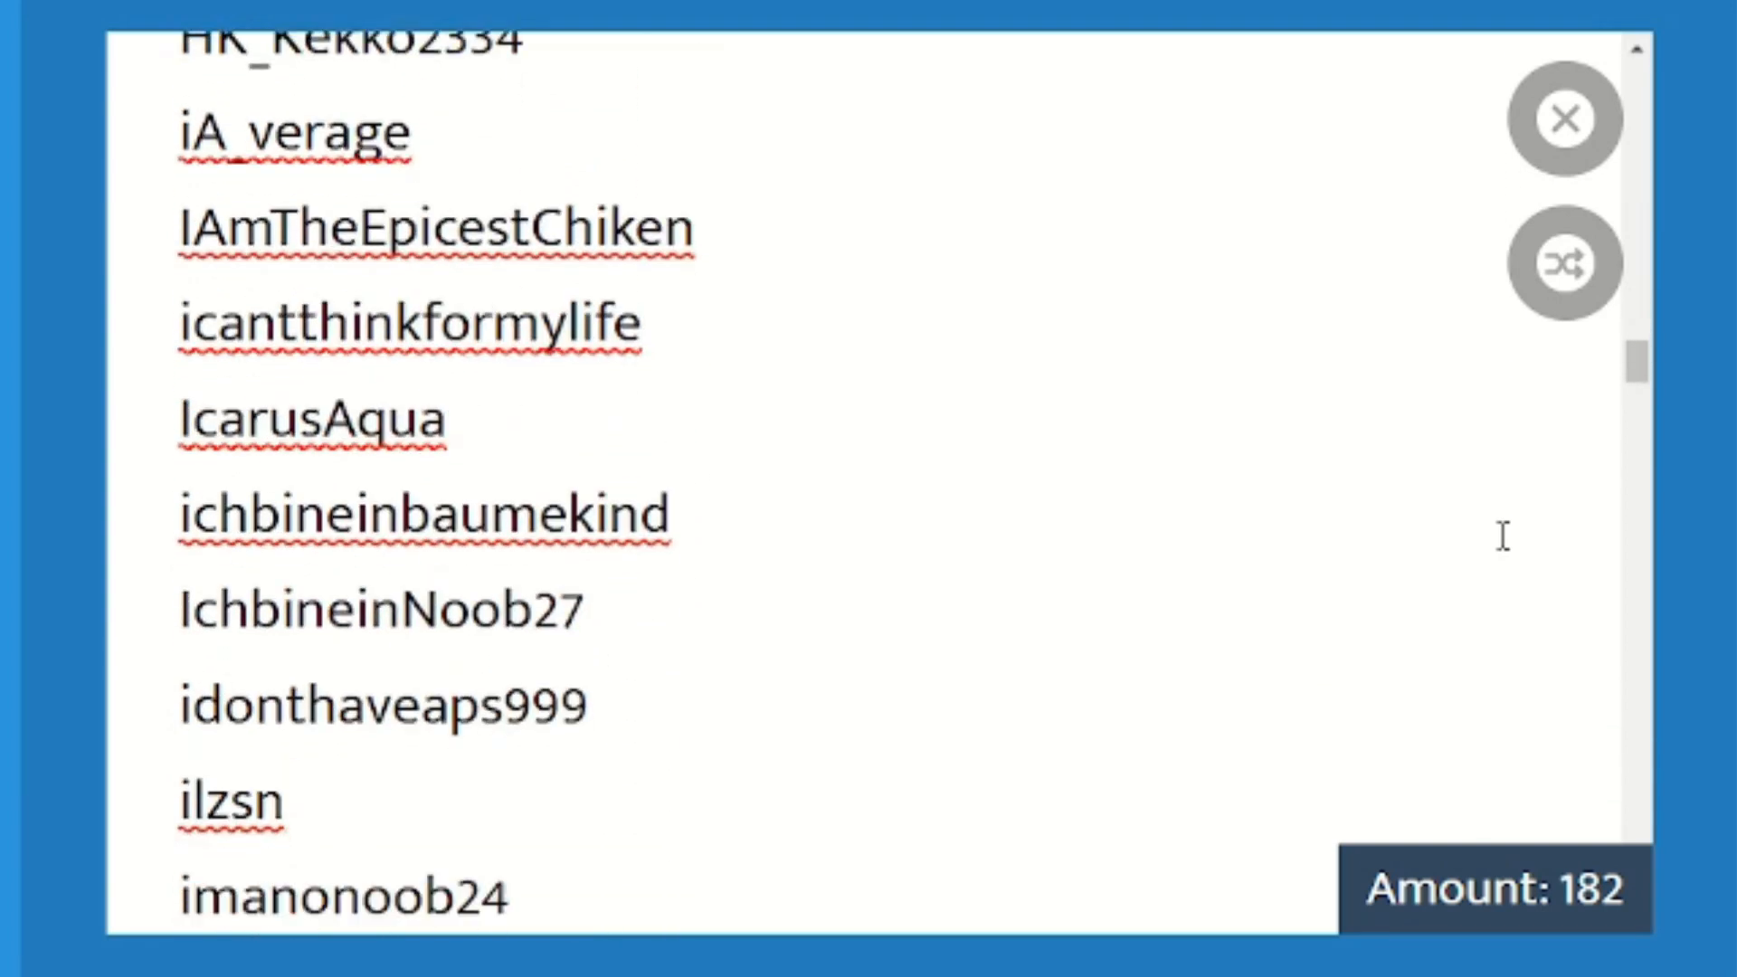
pyautogui.scroll(-3)
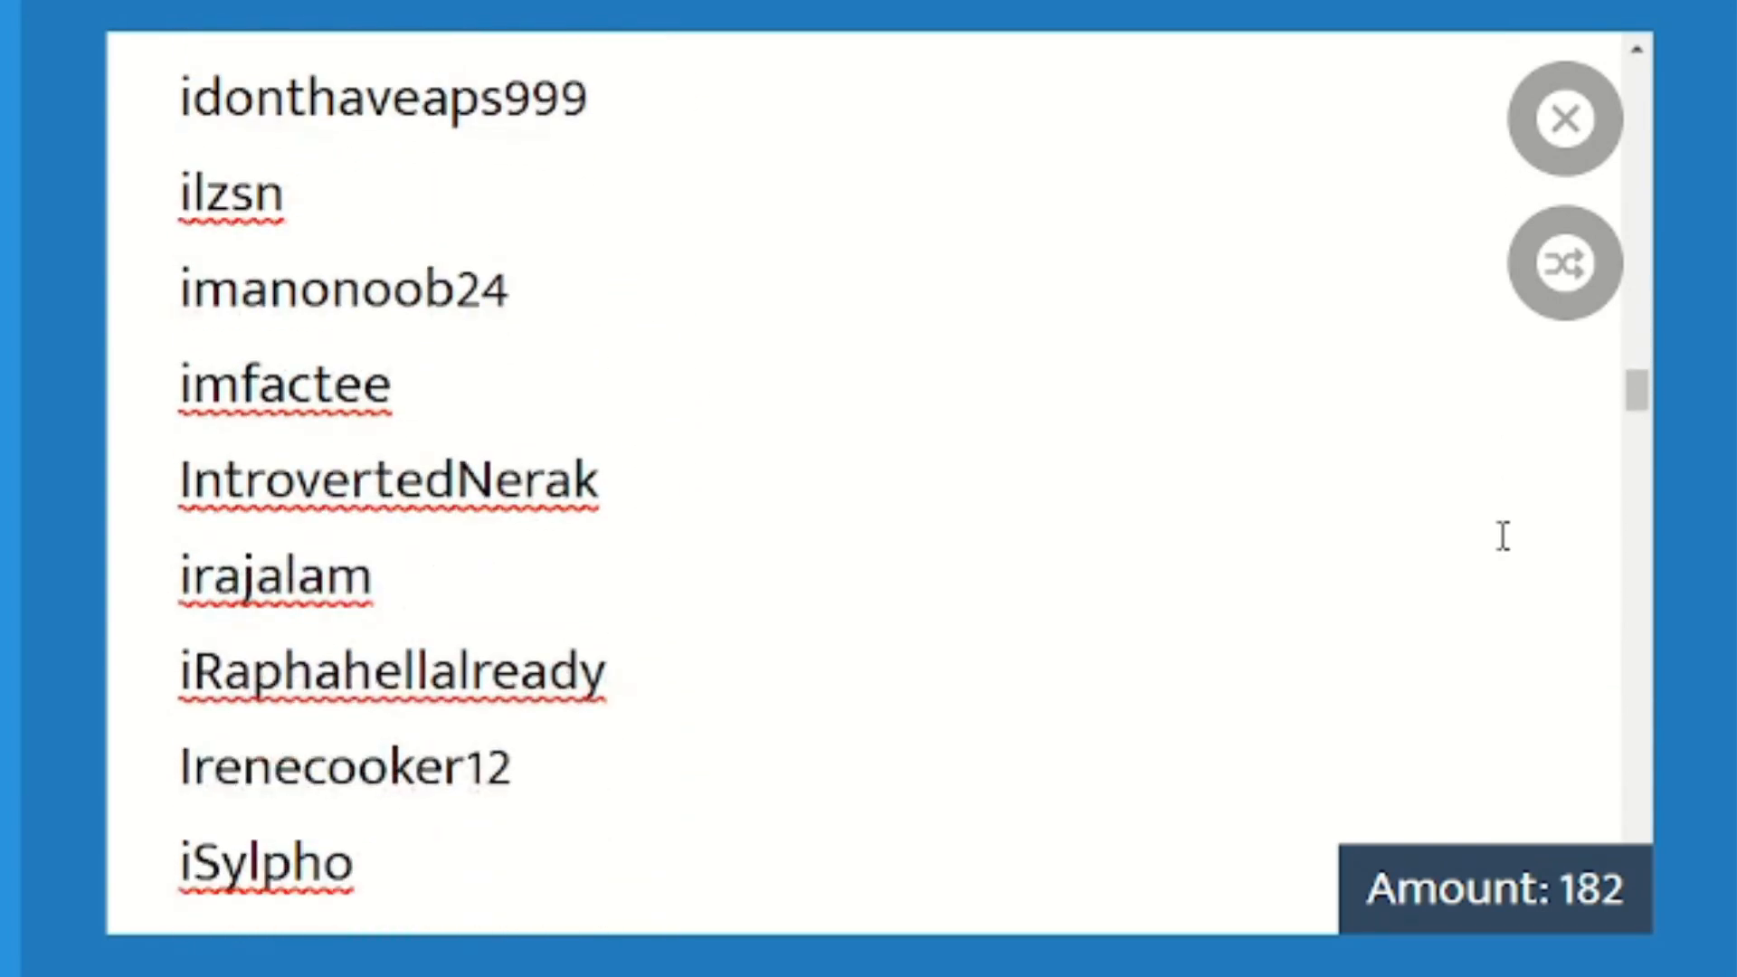
pyautogui.scroll(-3)
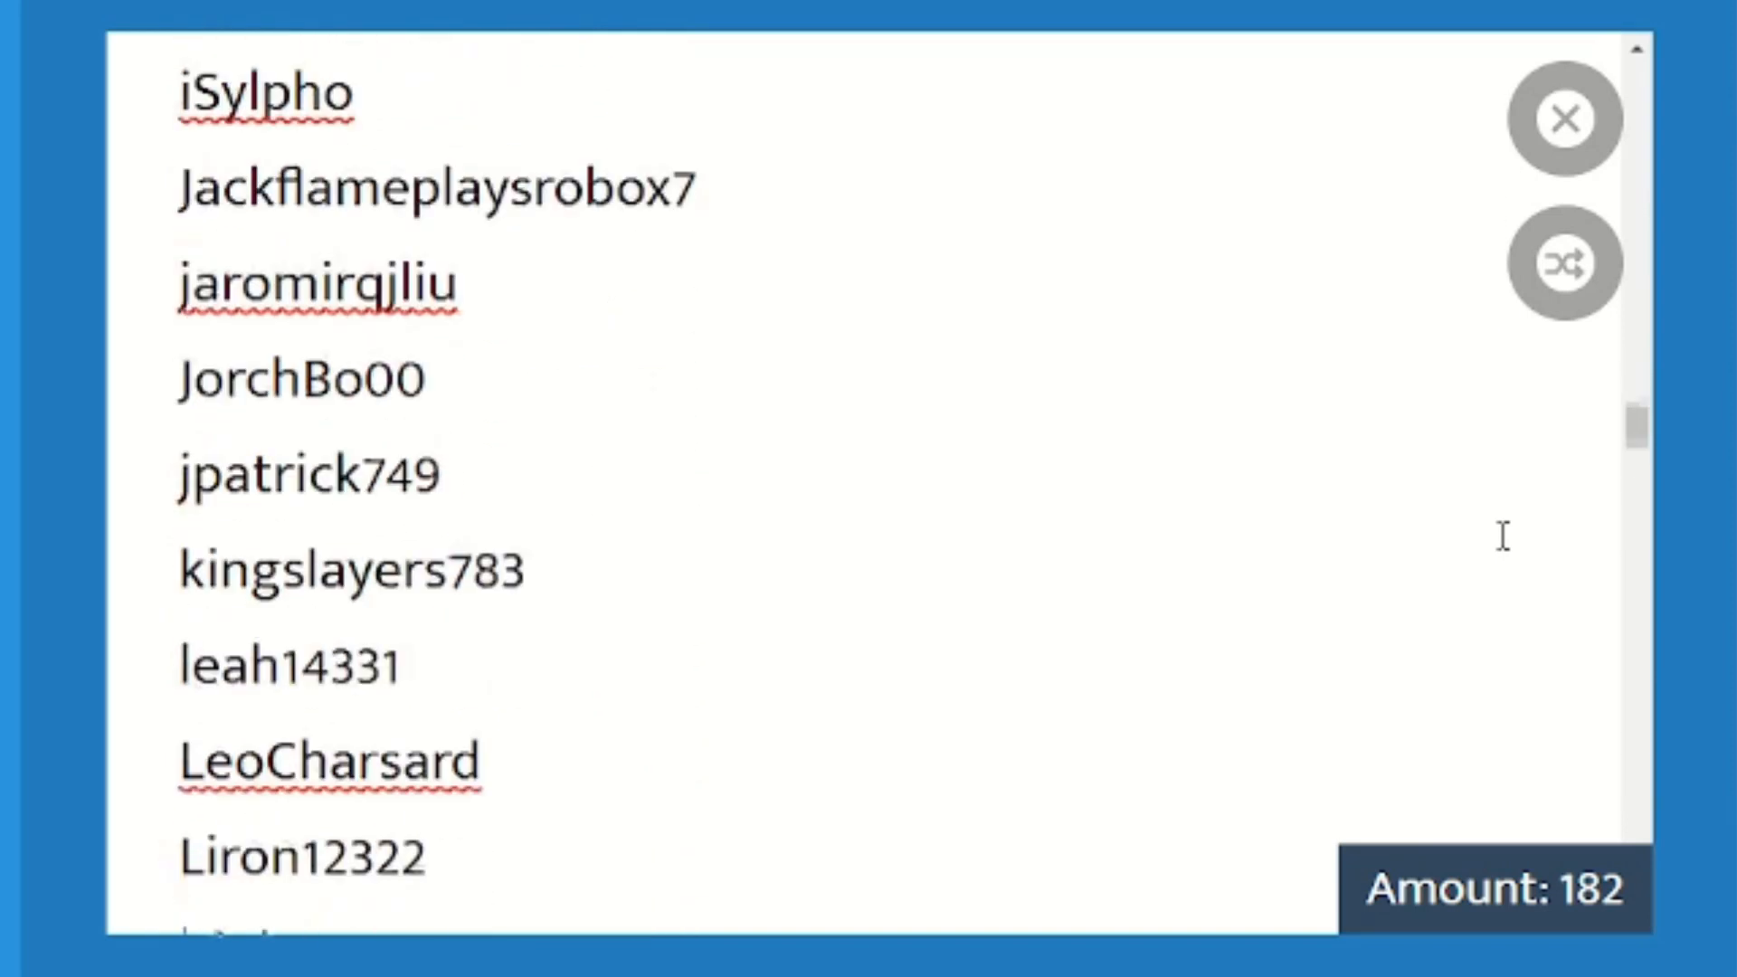
pyautogui.scroll(-3)
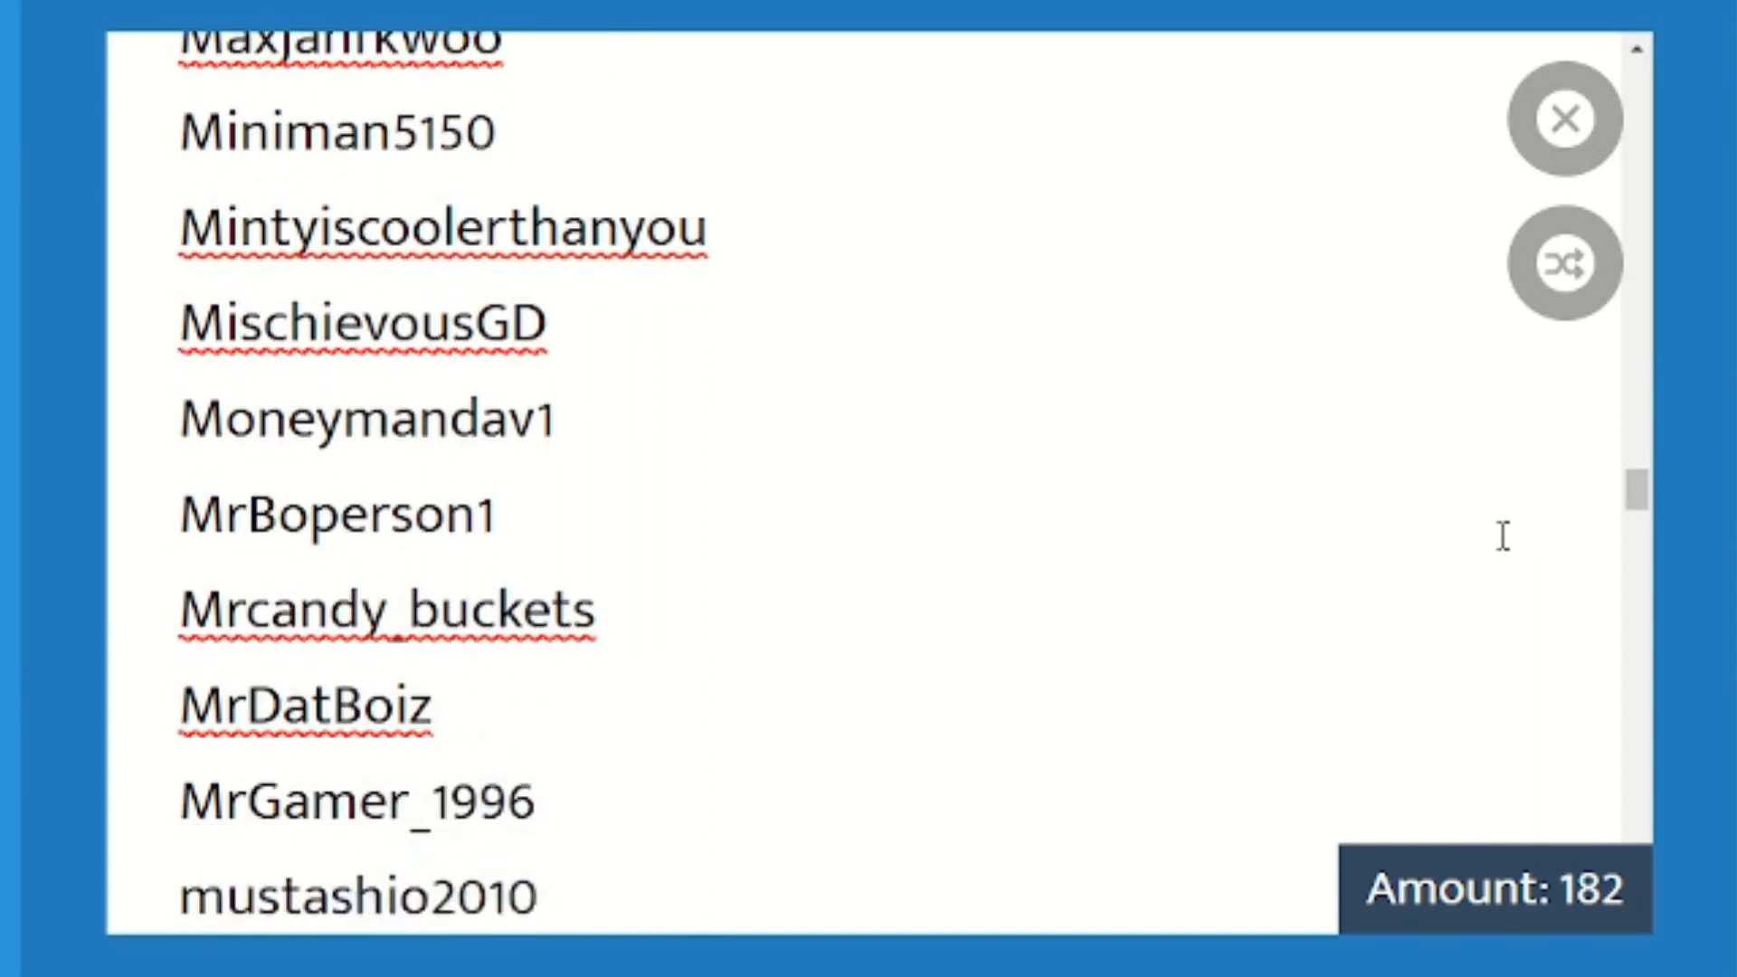
pyautogui.scroll(-3)
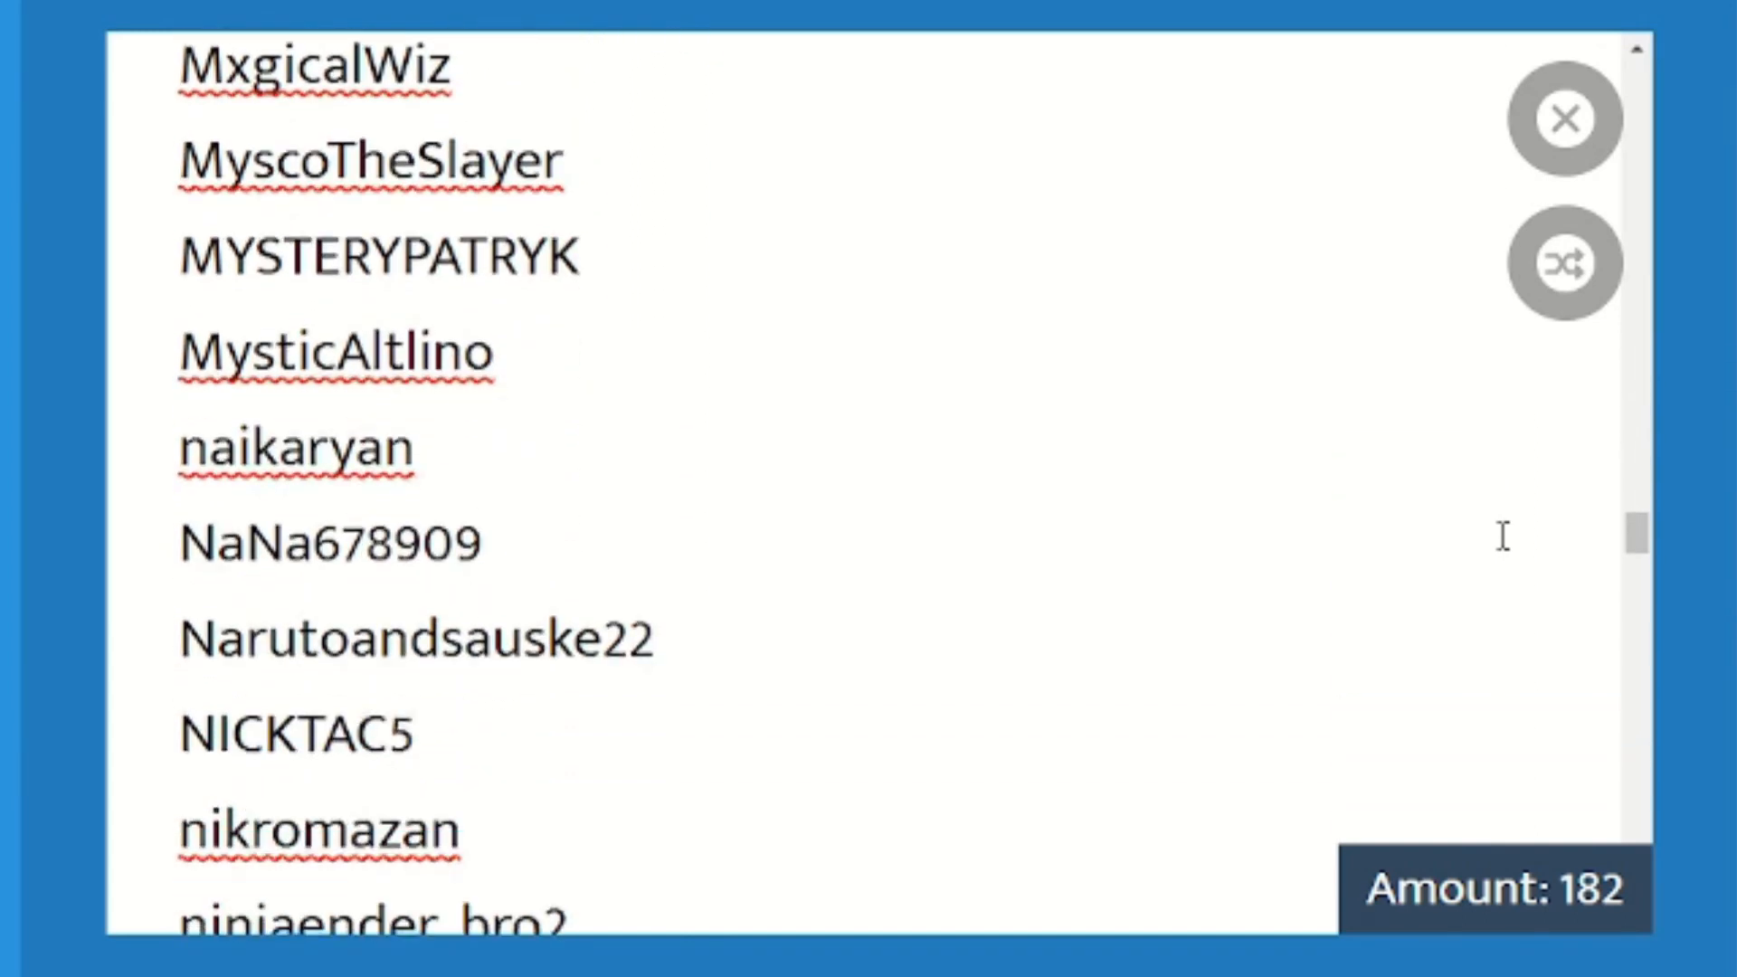
pyautogui.scroll(-3)
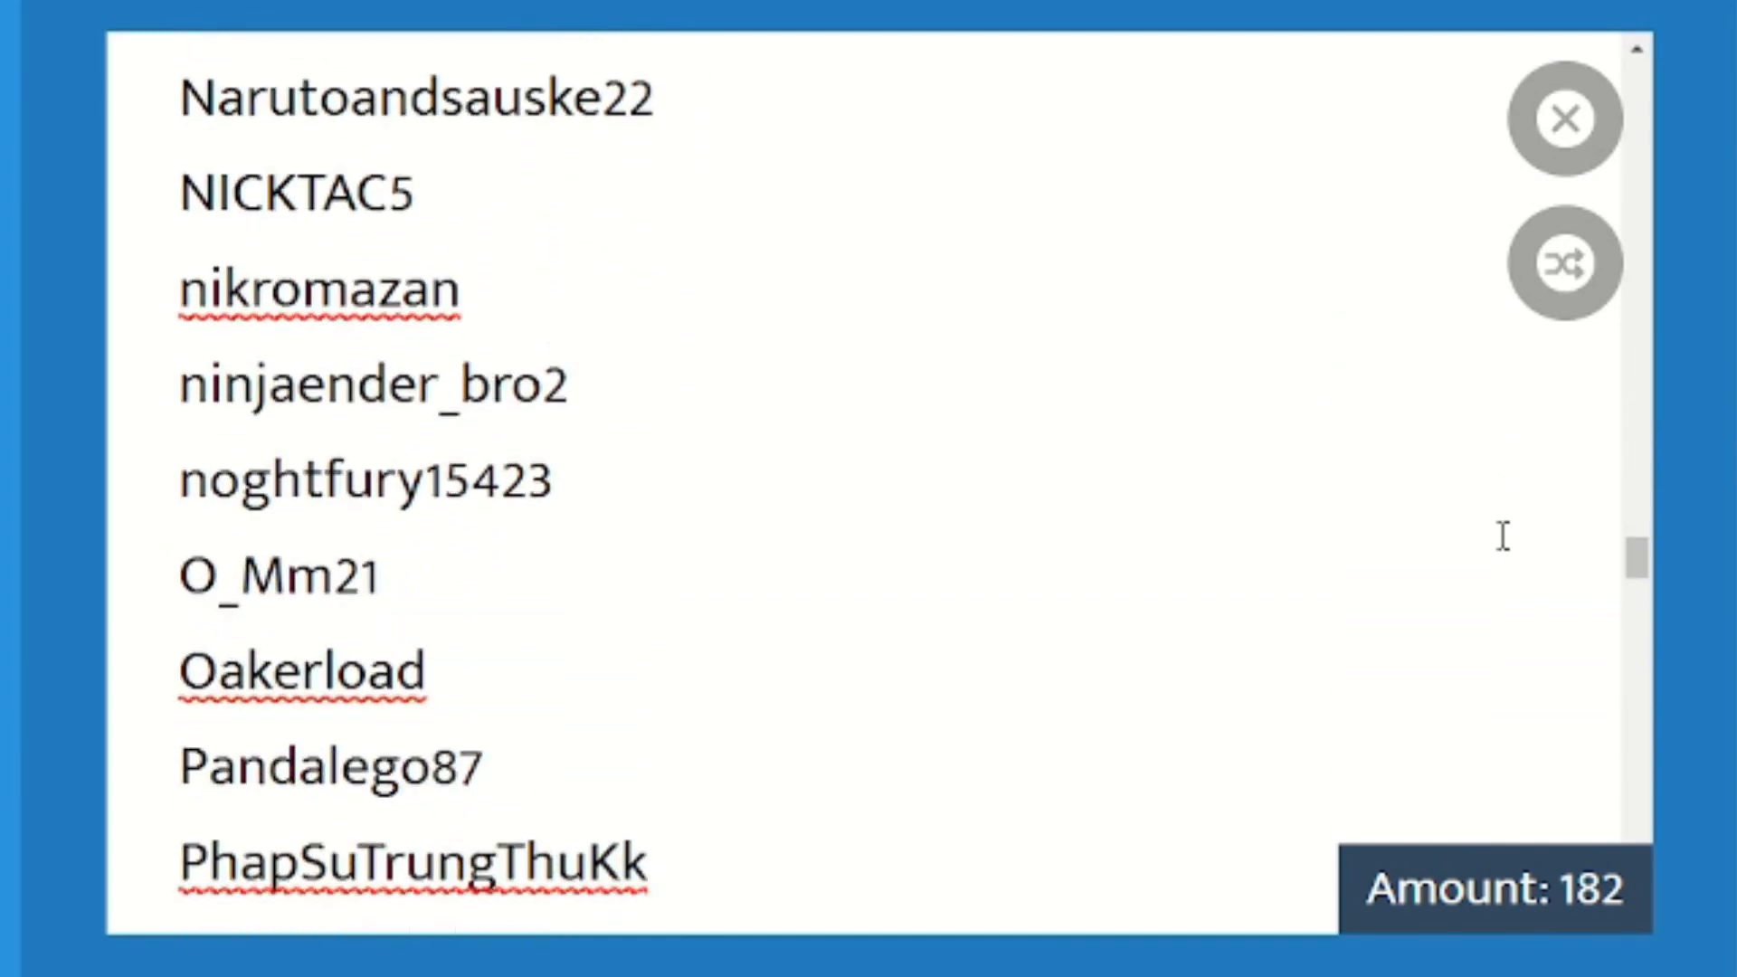
pyautogui.scroll(-3)
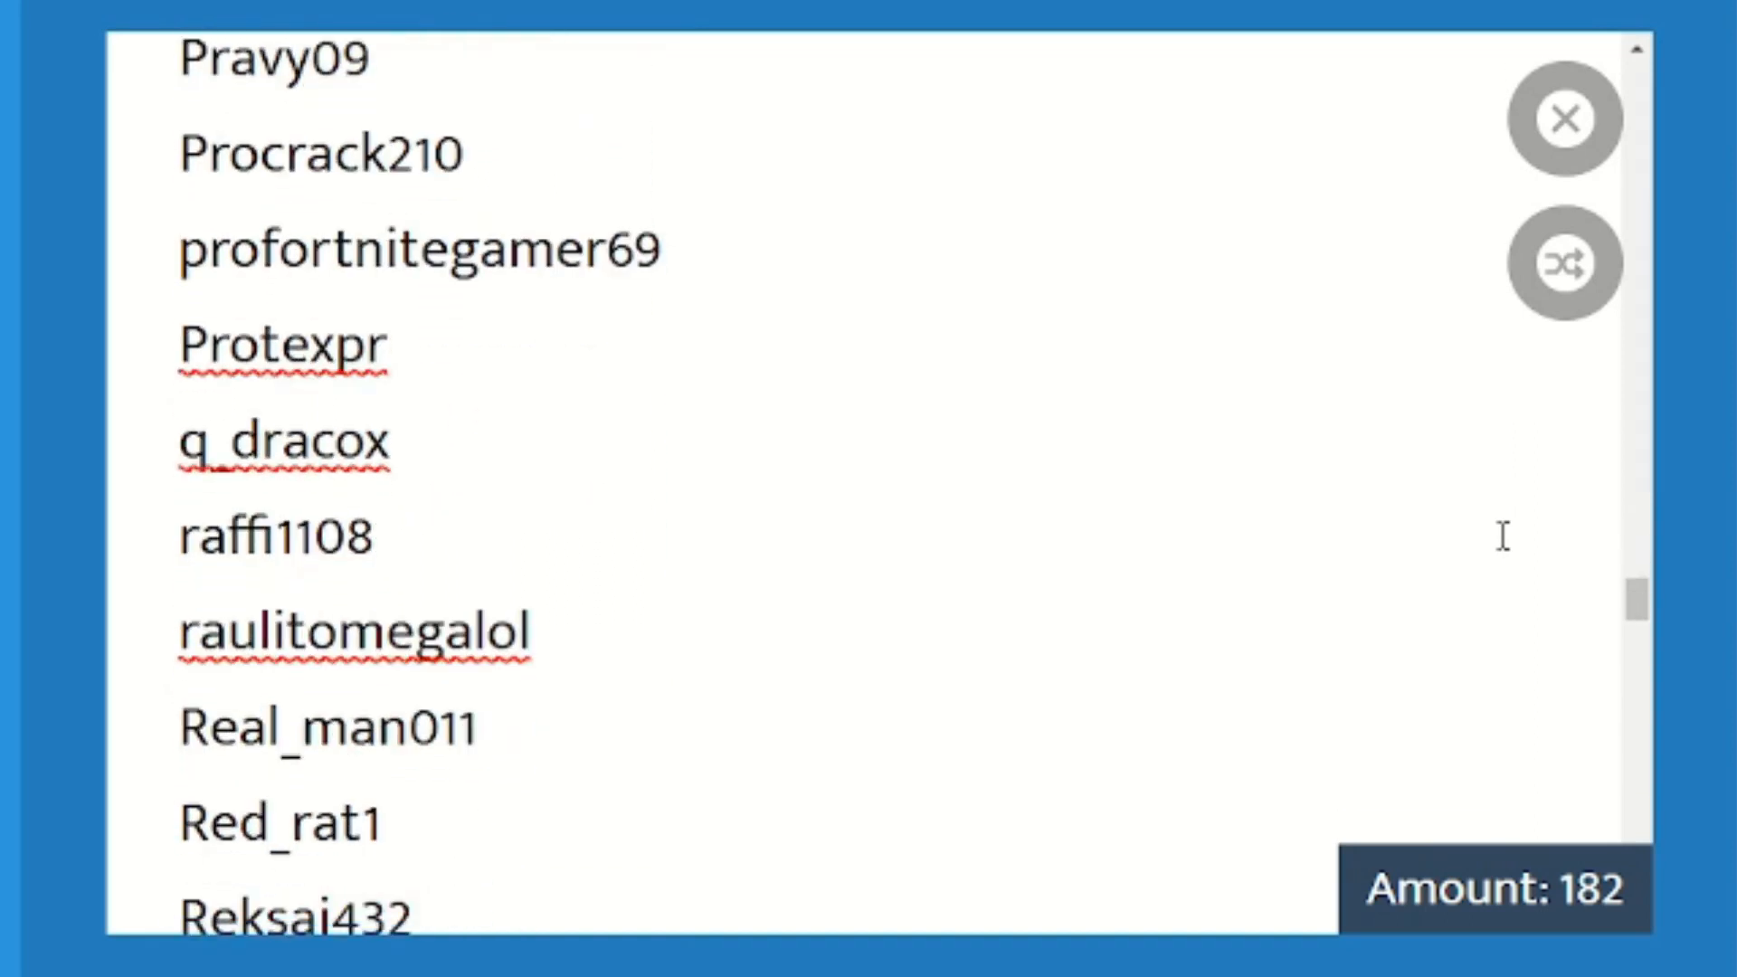
pyautogui.scroll(-3)
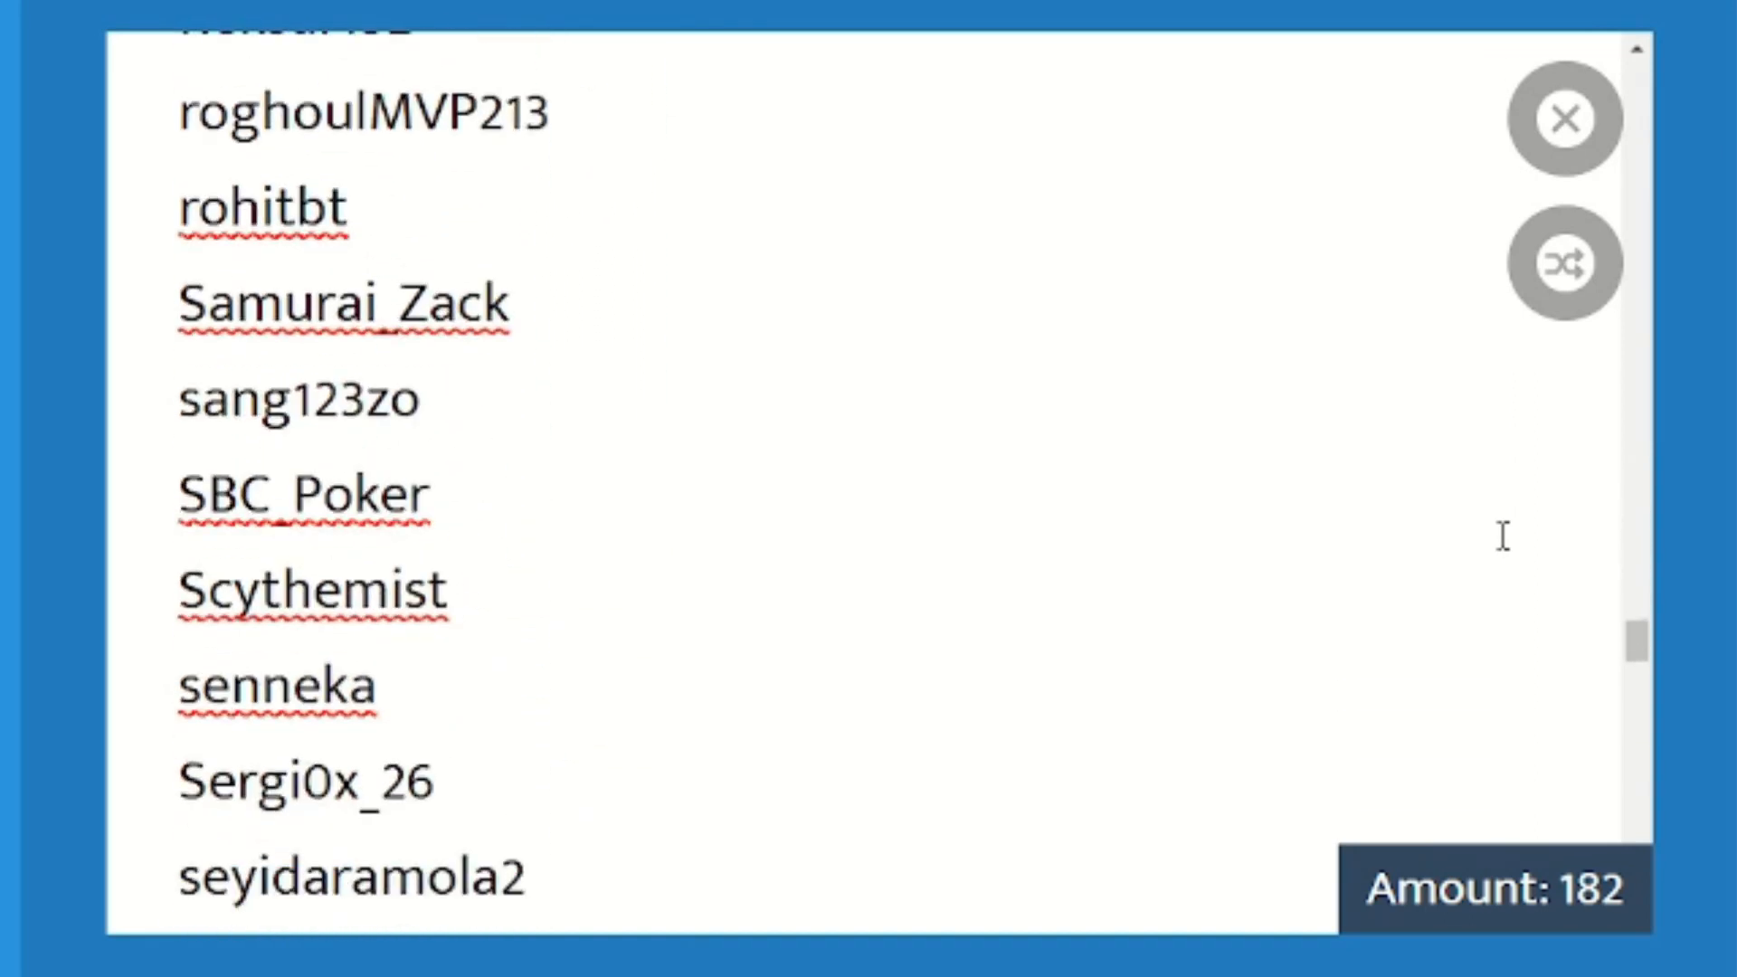
pyautogui.scroll(-3)
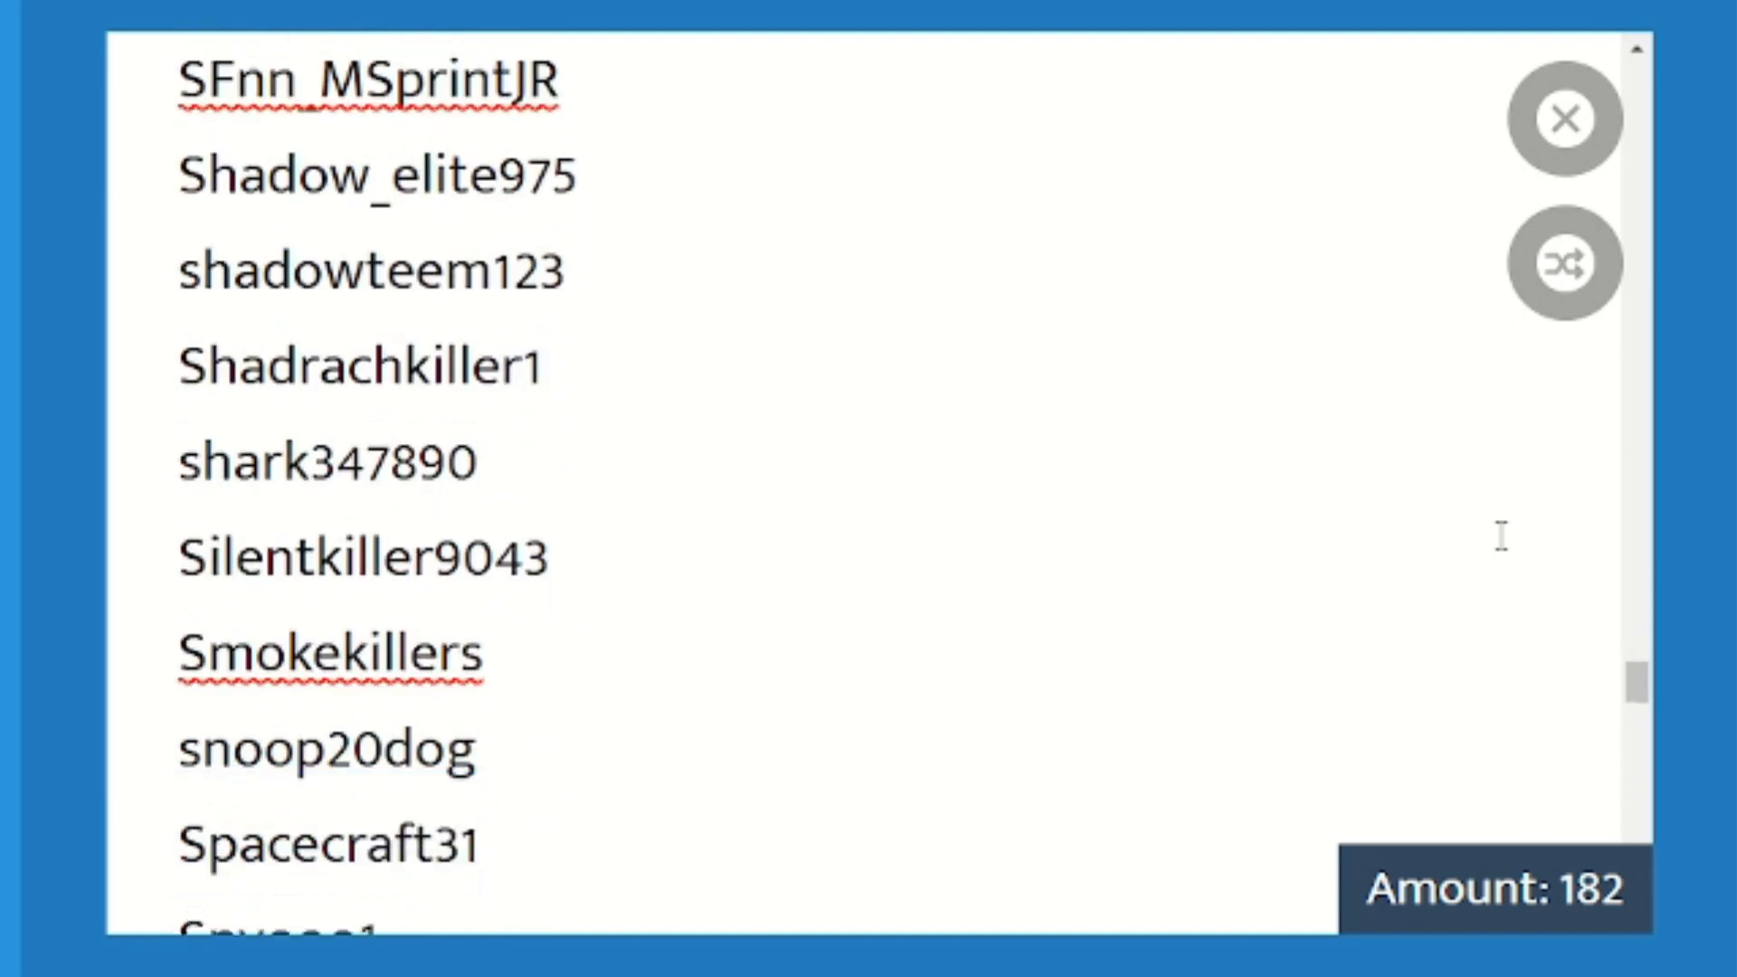
pyautogui.scroll(-3)
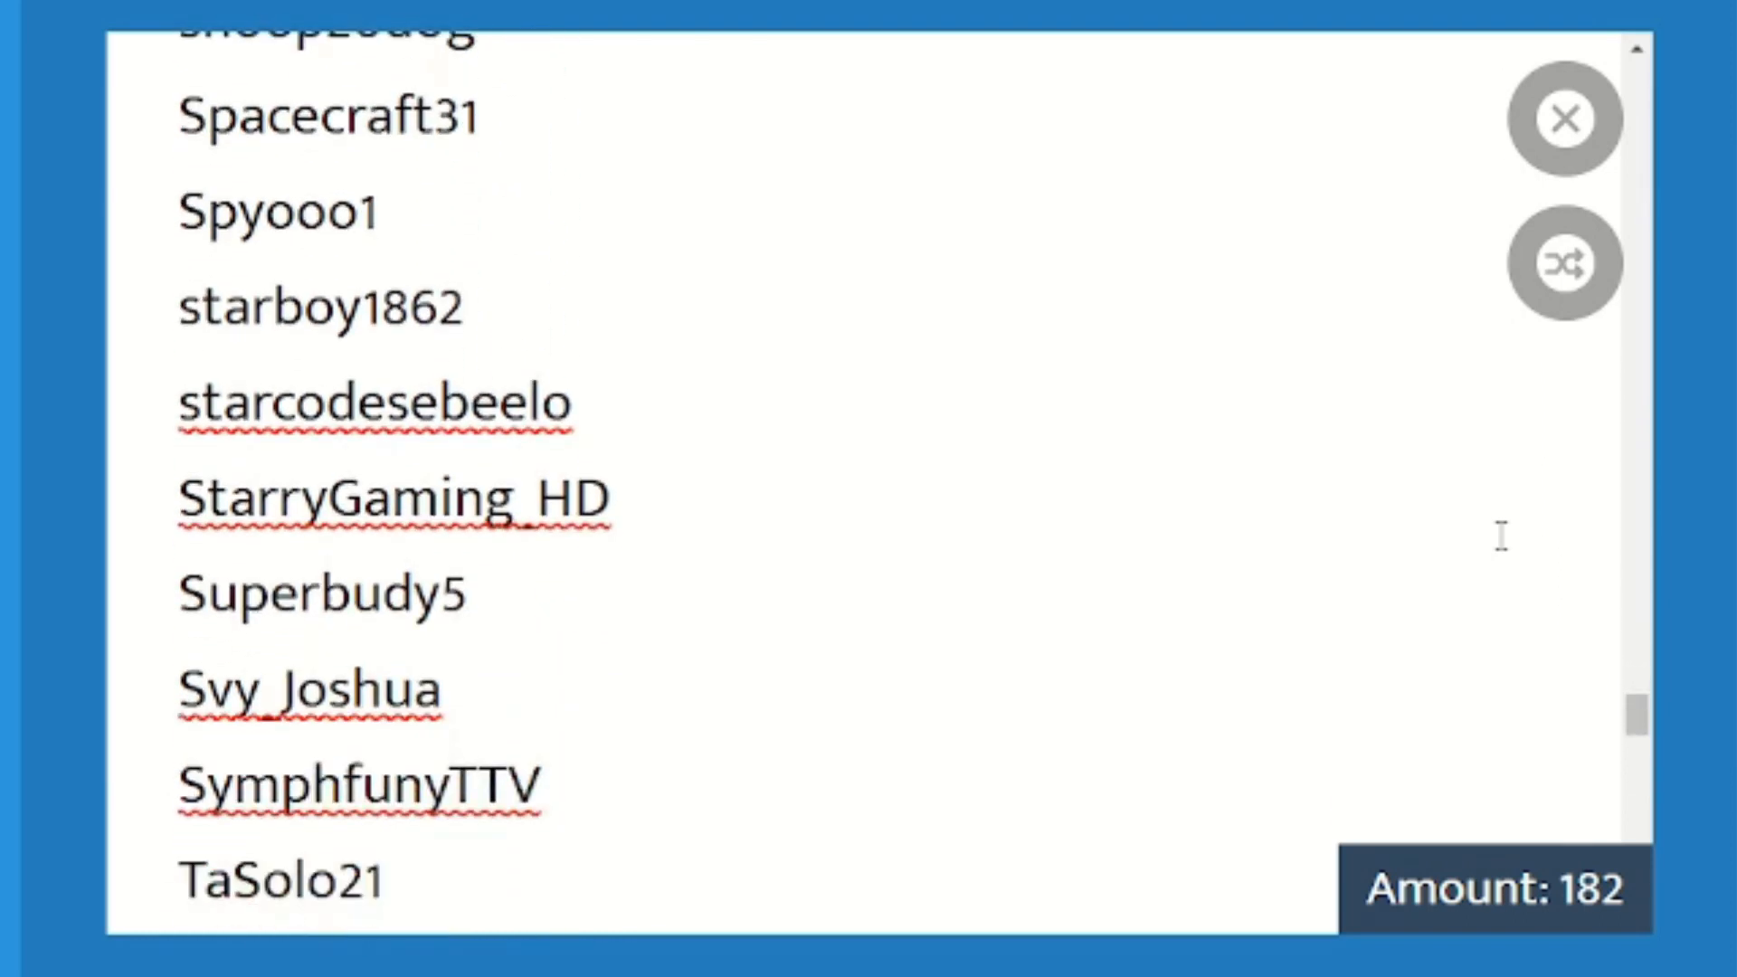
pyautogui.scroll(-3)
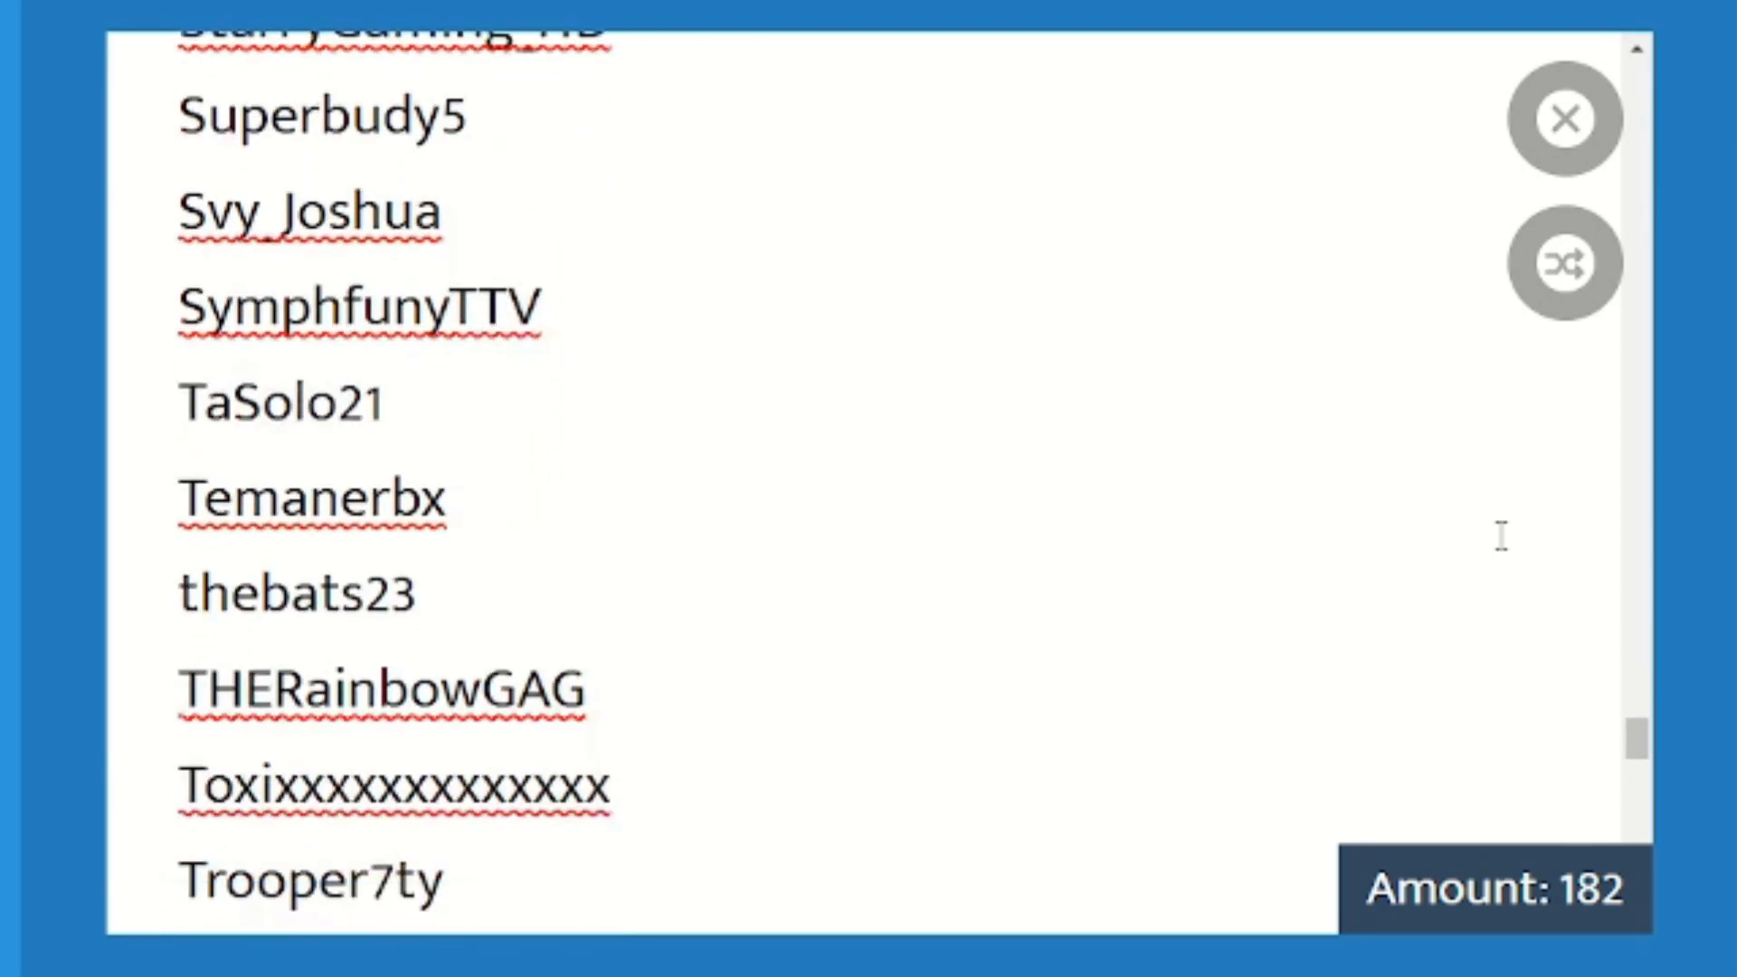
pyautogui.scroll(-3)
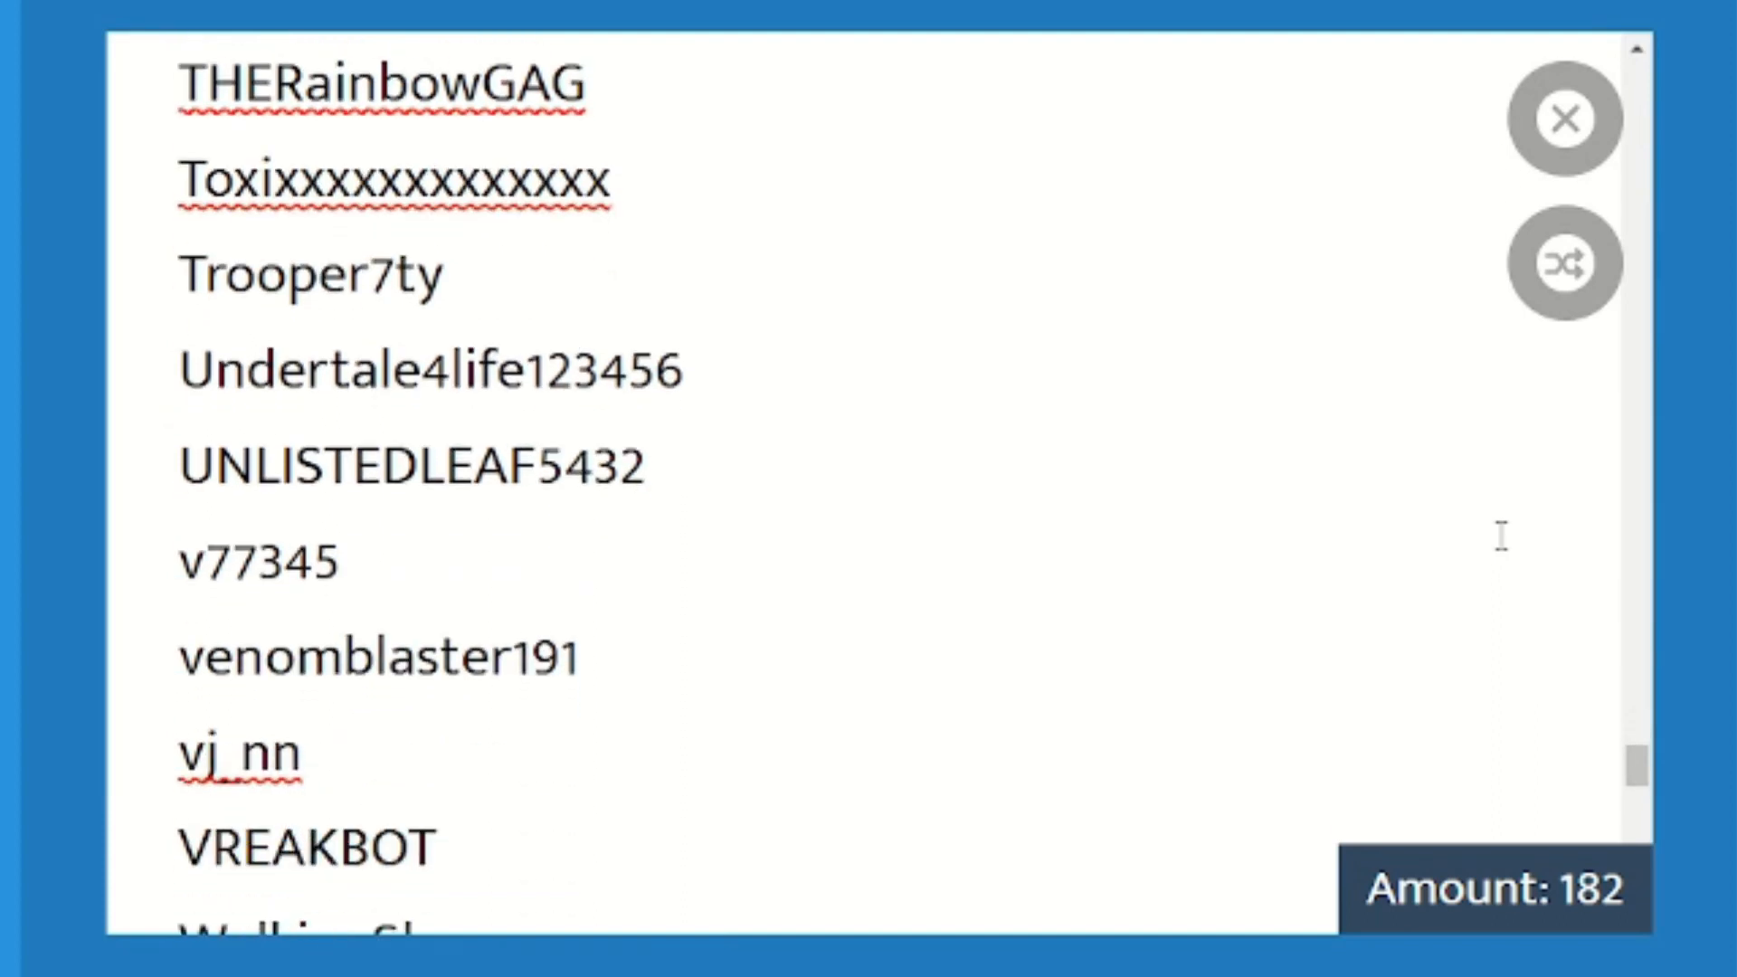
pyautogui.scroll(-3)
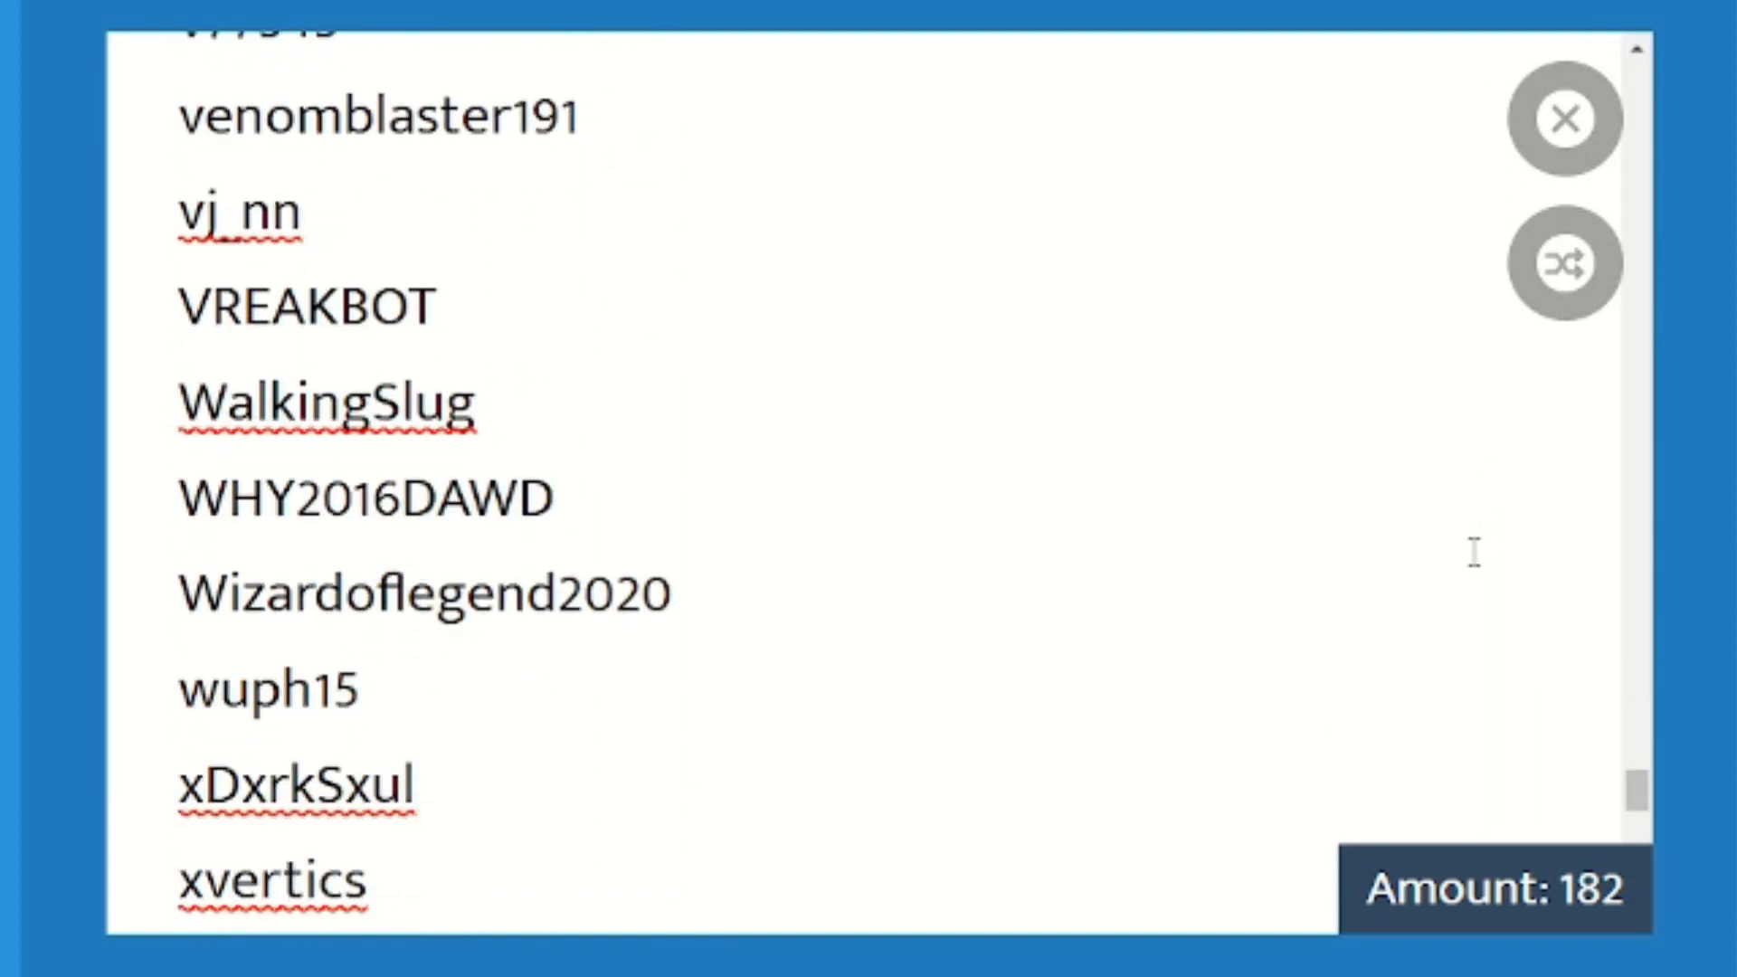
pyautogui.scroll(-3)
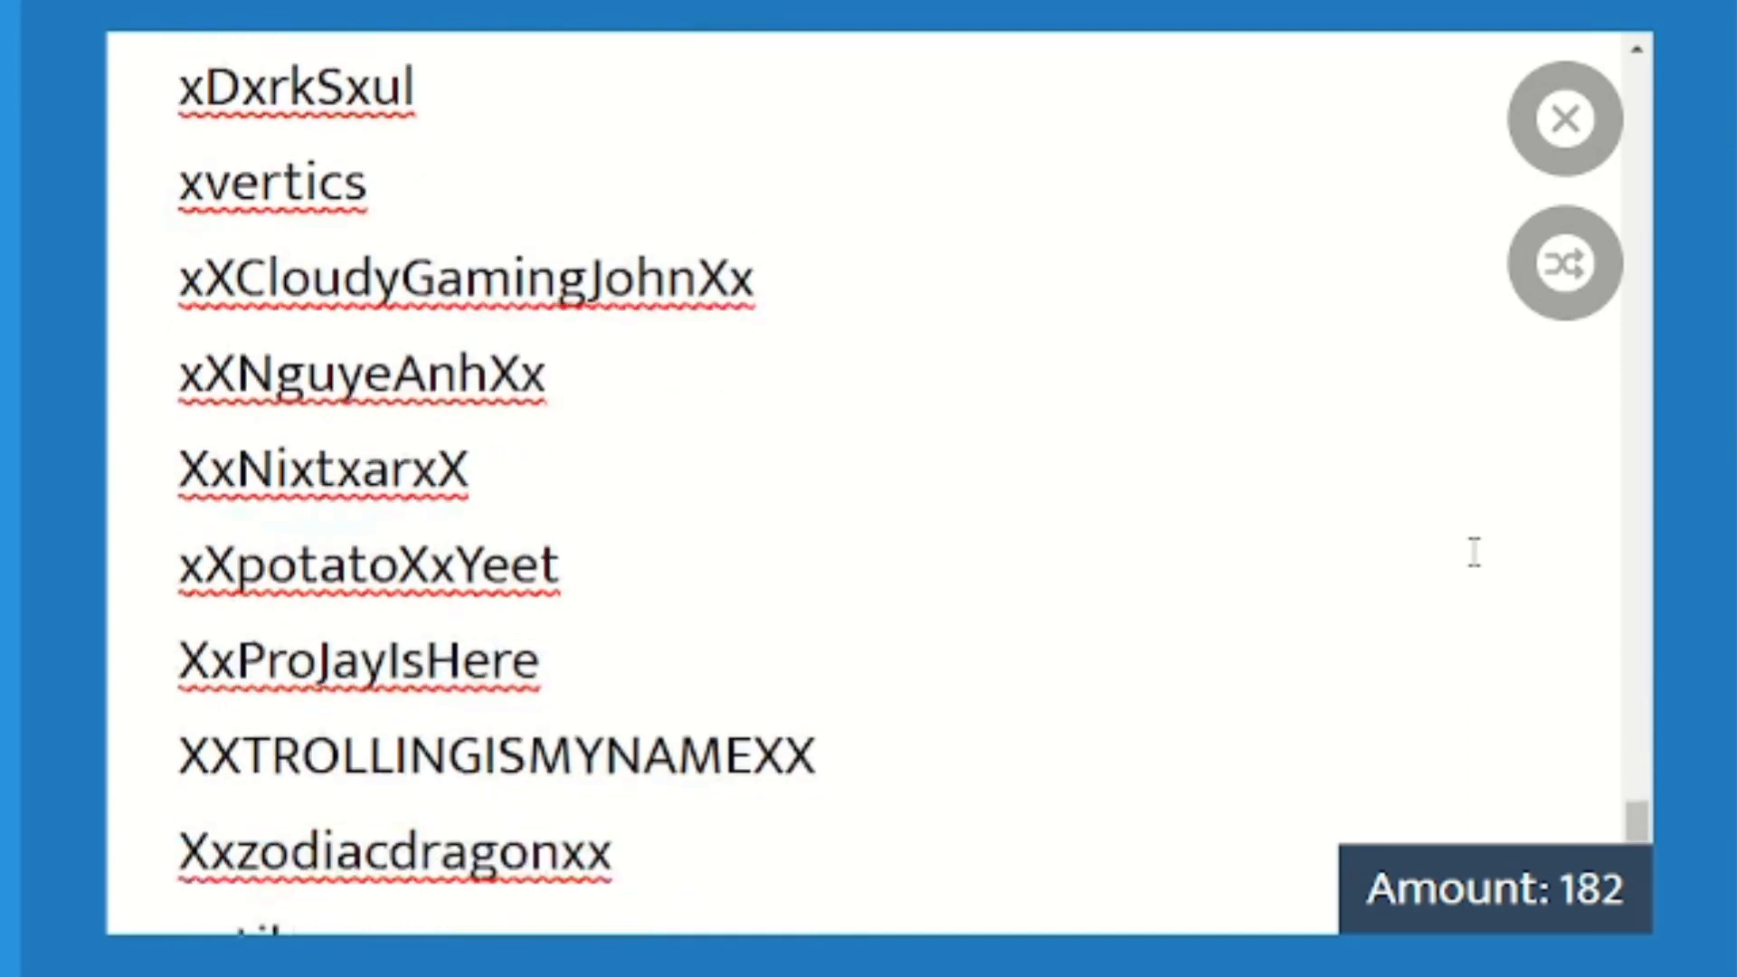
pyautogui.scroll(-3)
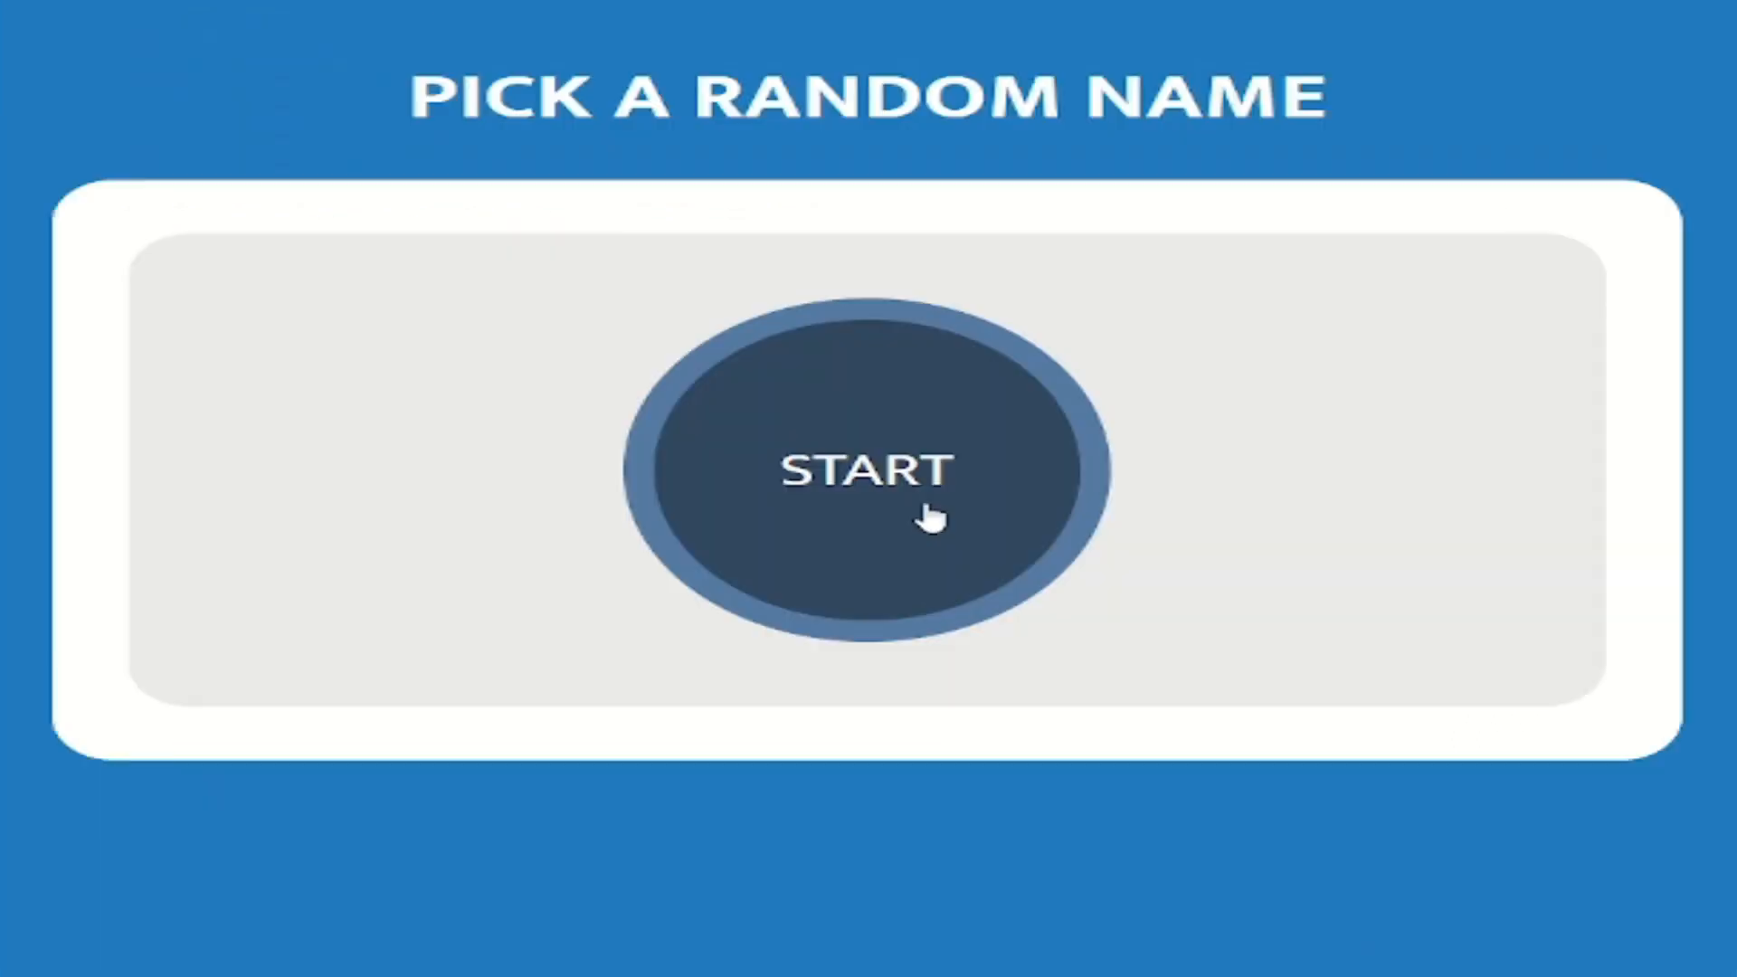
pyautogui.click(866, 465)
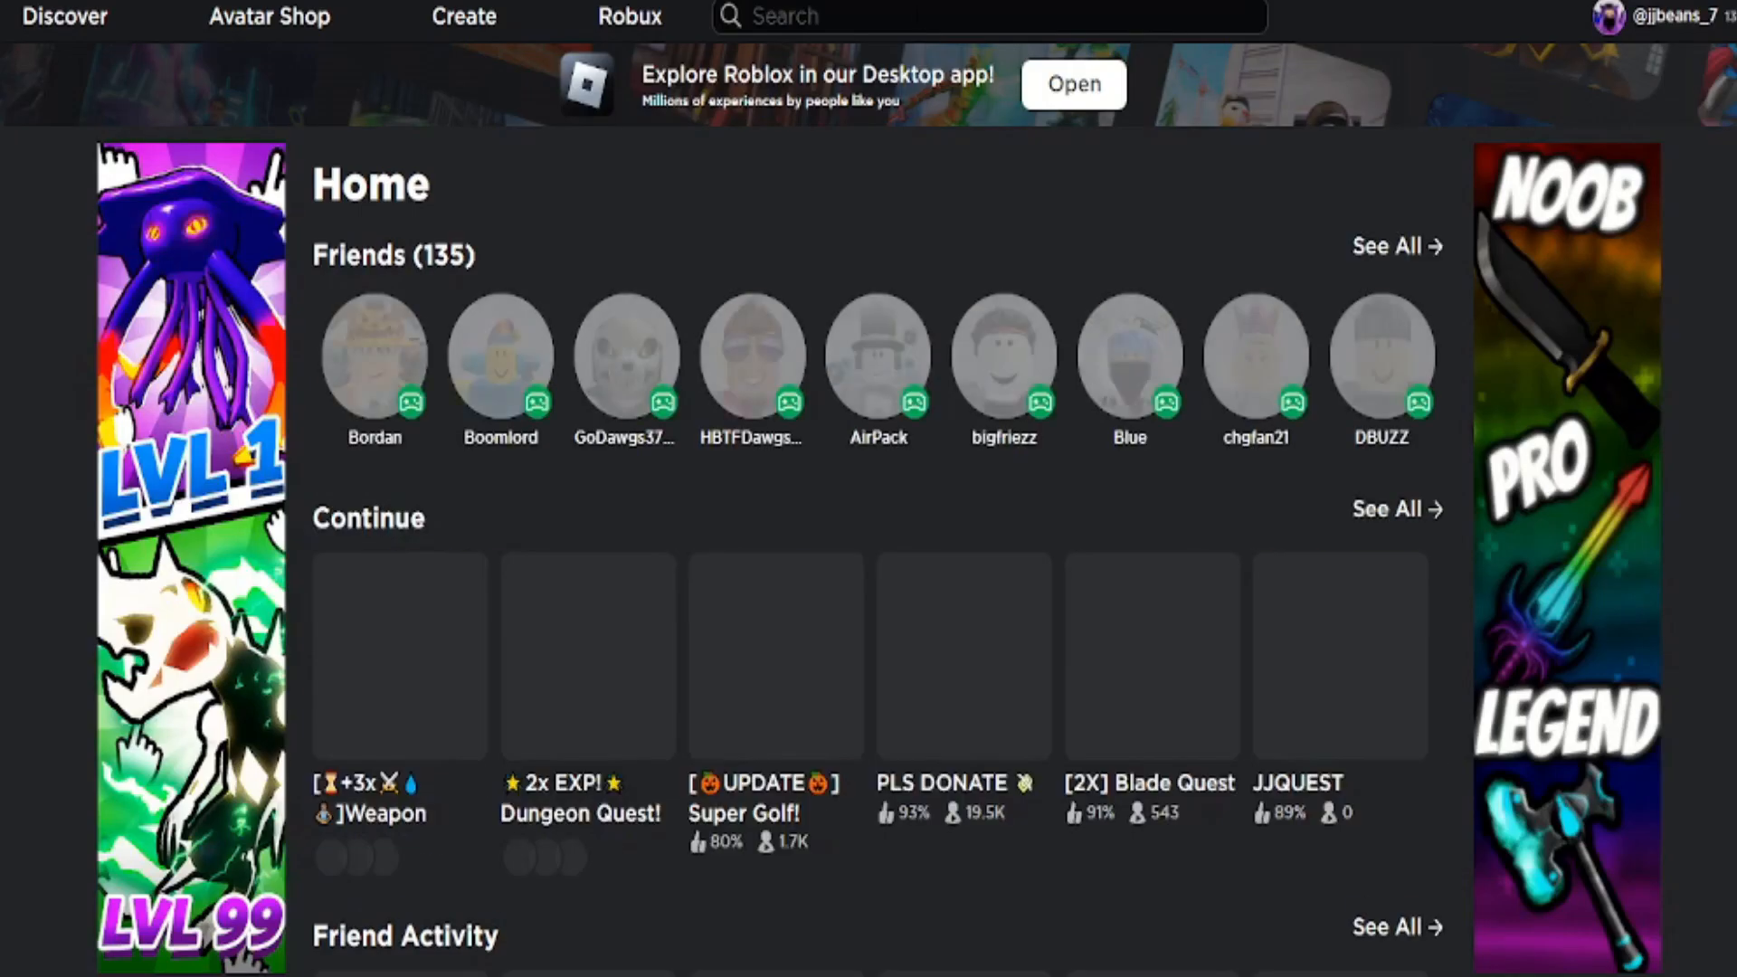
pyautogui.write('shadowteem123')
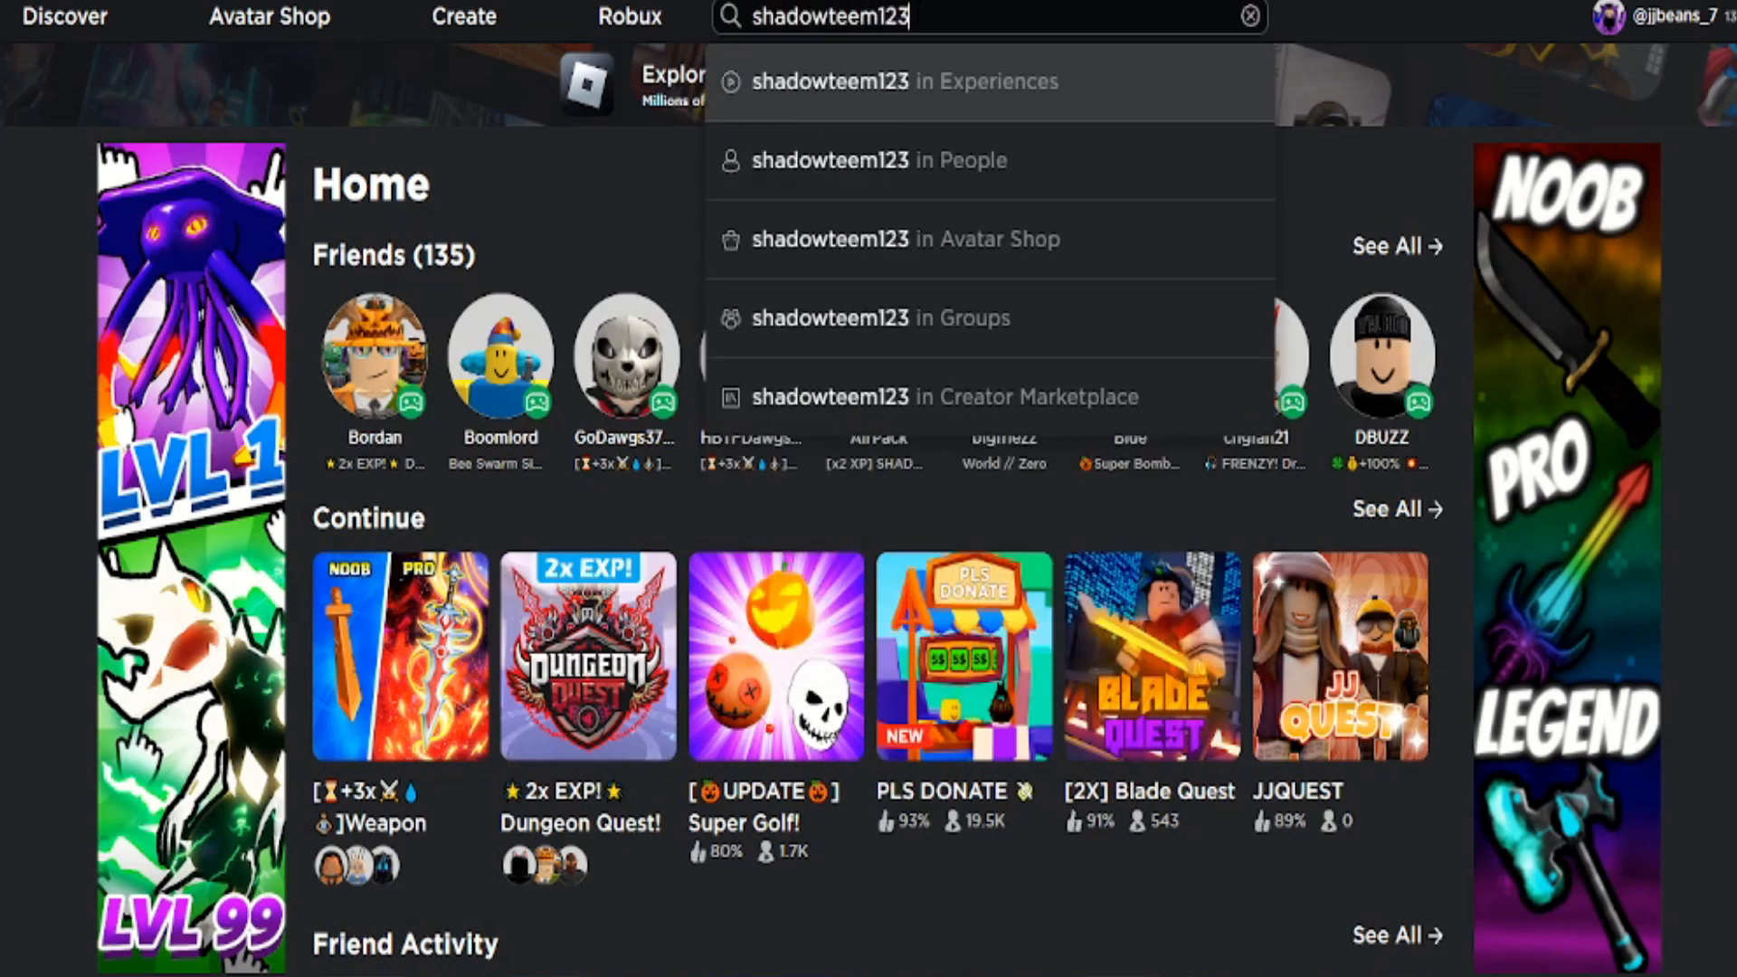
pyautogui.click(874, 161)
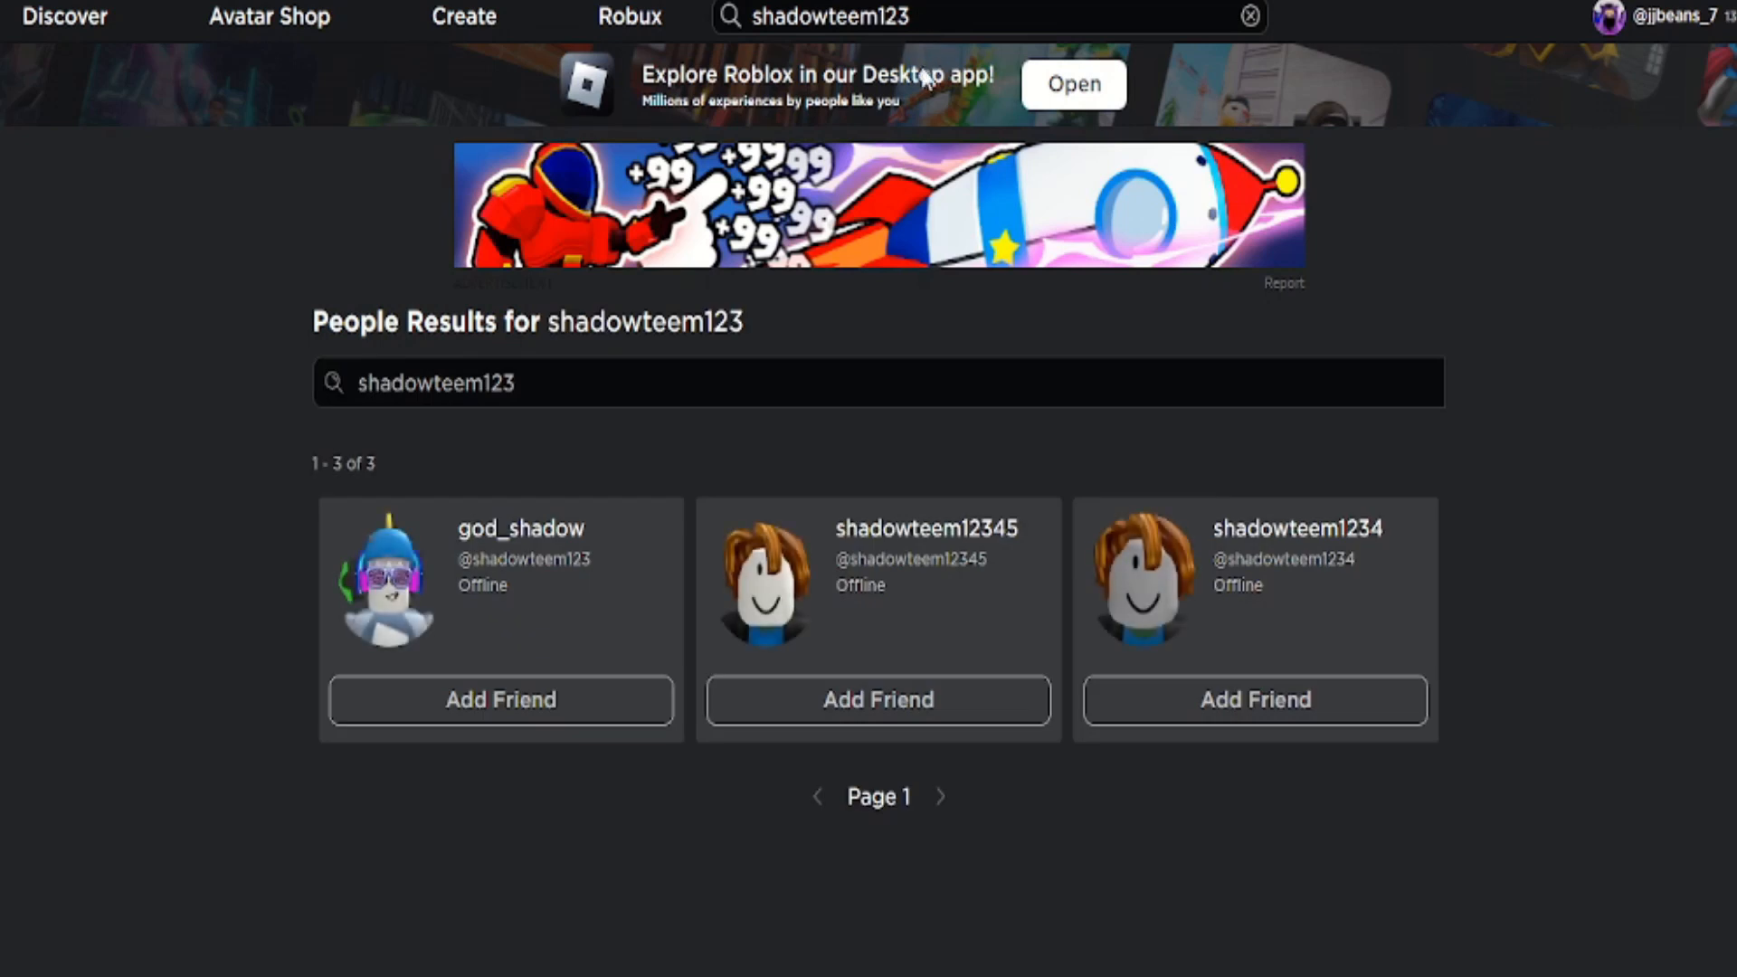
pyautogui.moveTo(579, 430)
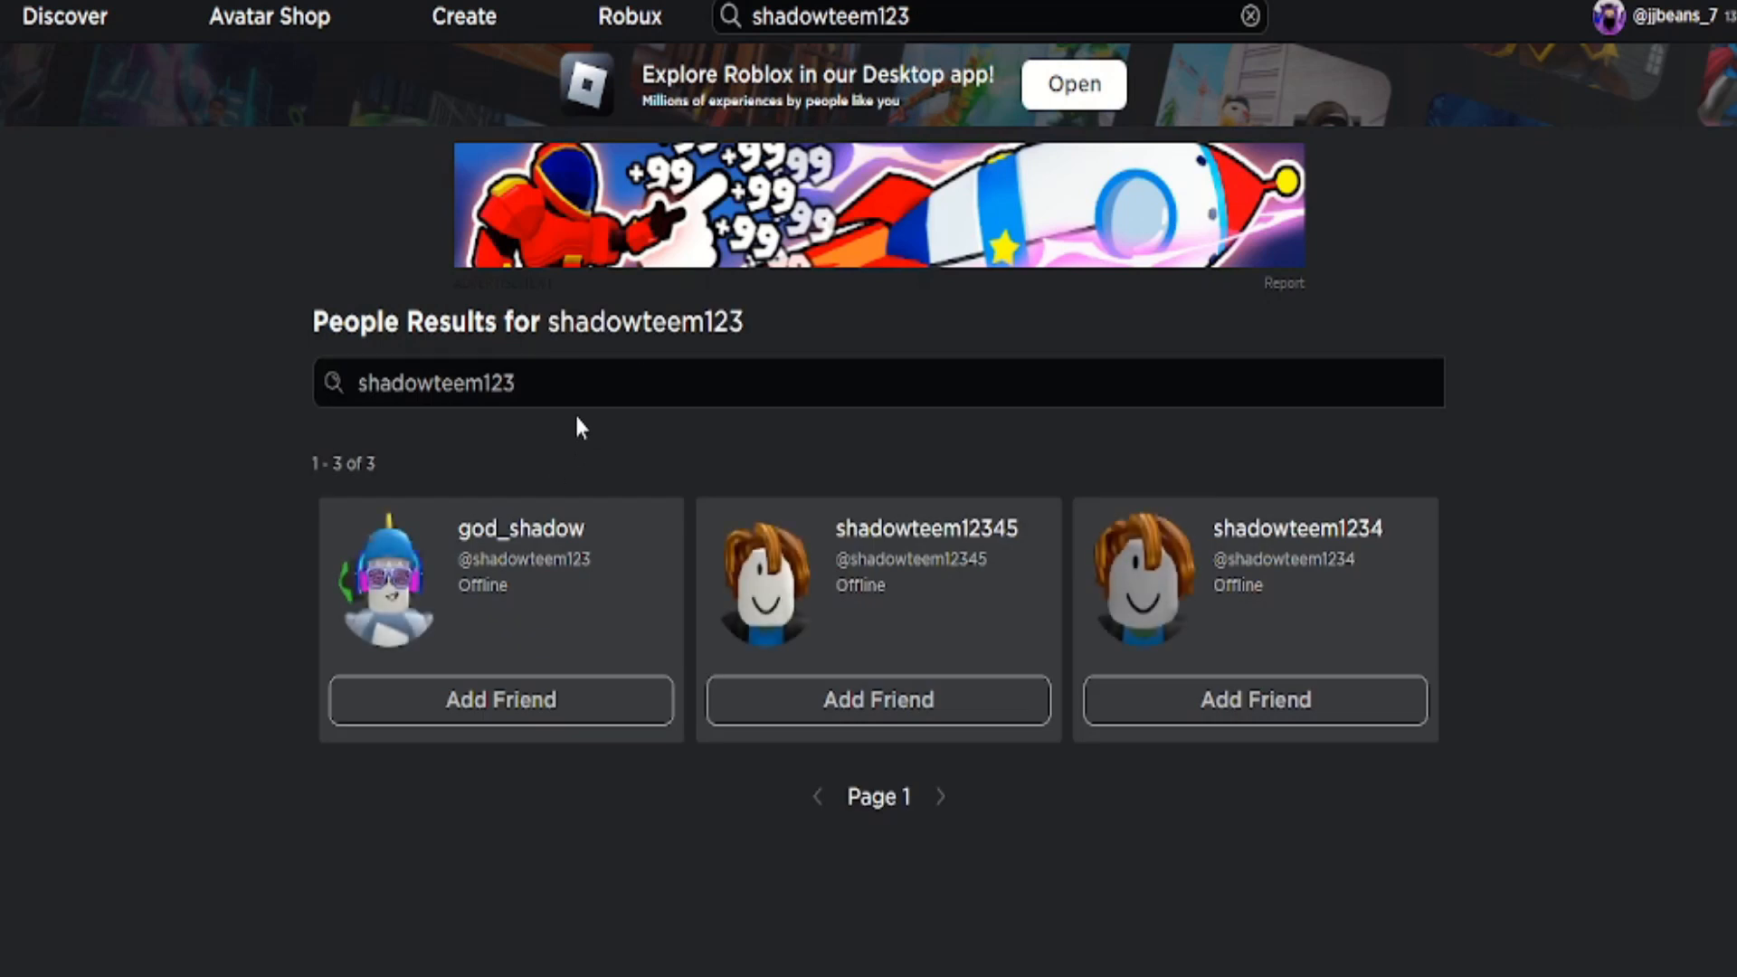
pyautogui.moveTo(548, 538)
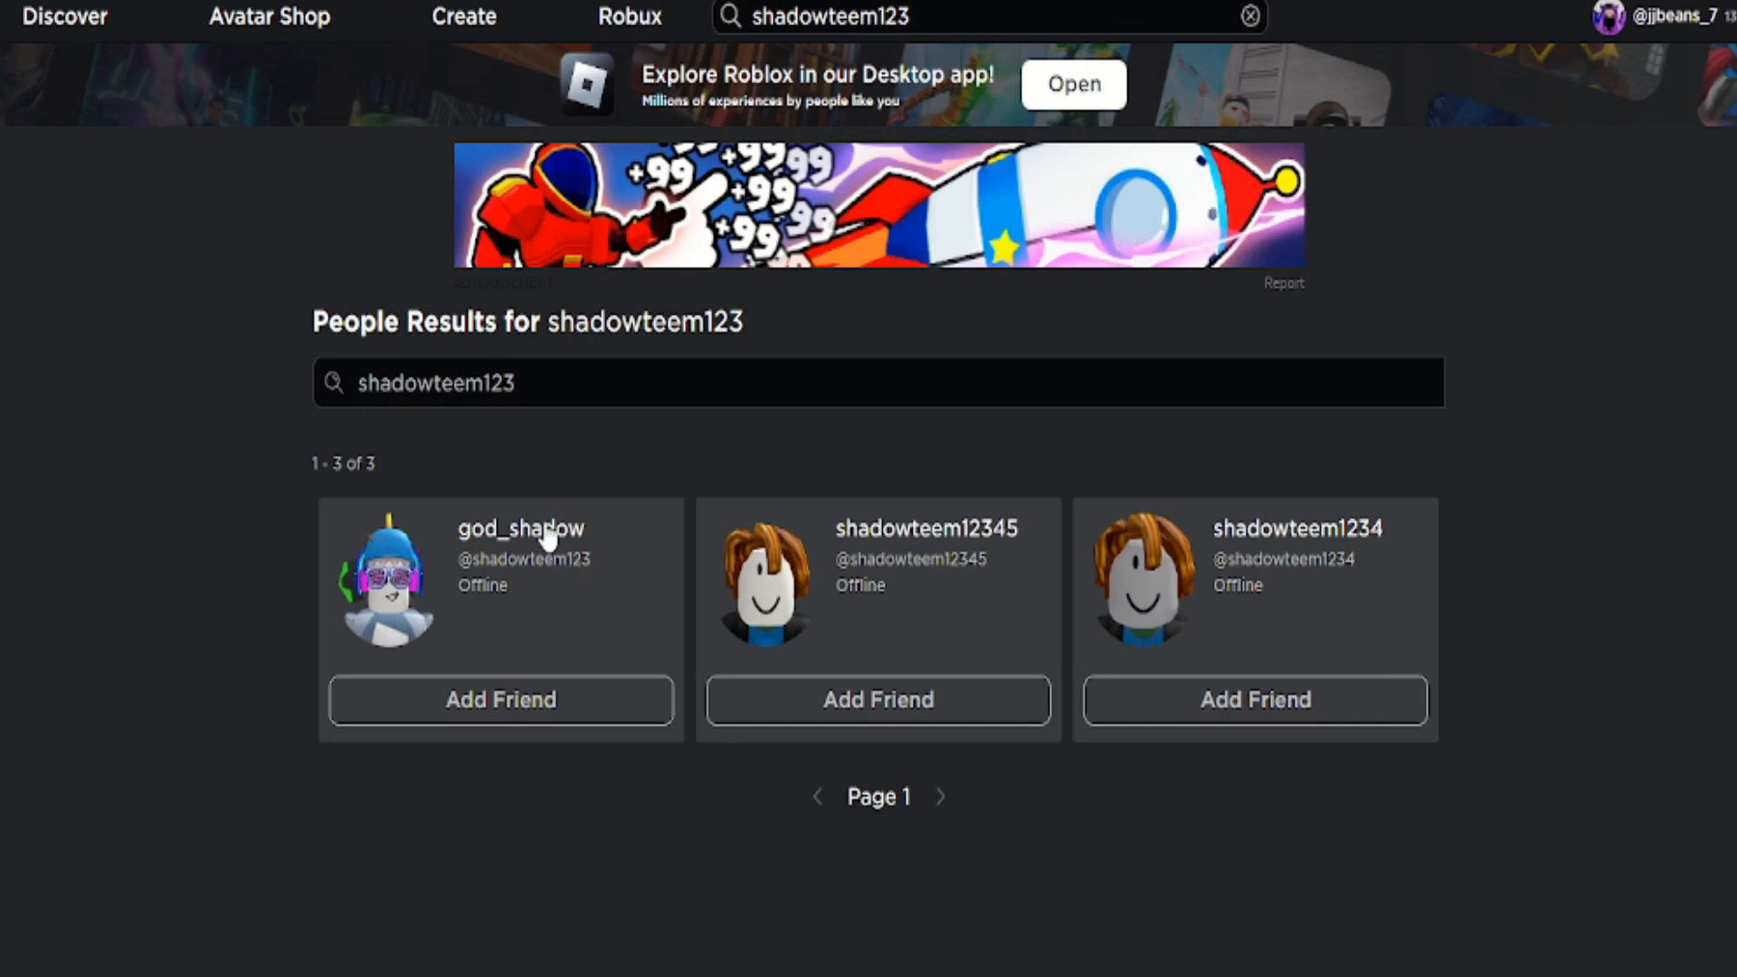
# Open winner god_shadow's profile from the people results and send a friend request
pyautogui.click(519, 529)
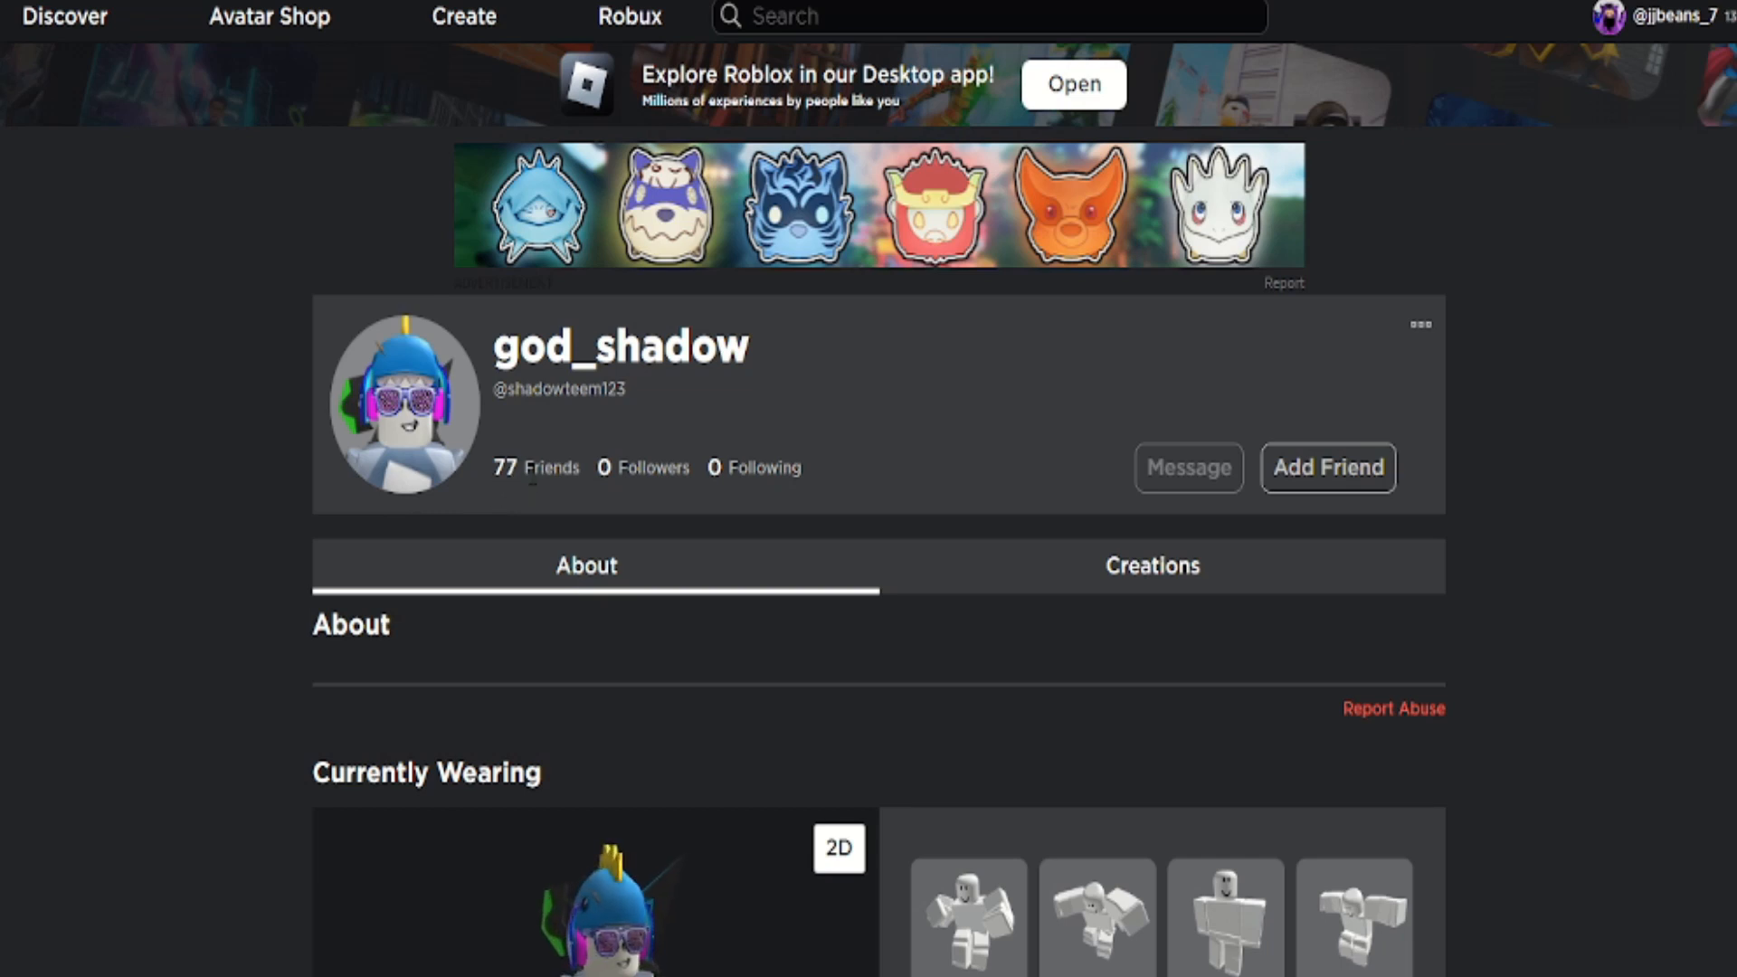
pyautogui.scroll(-3)
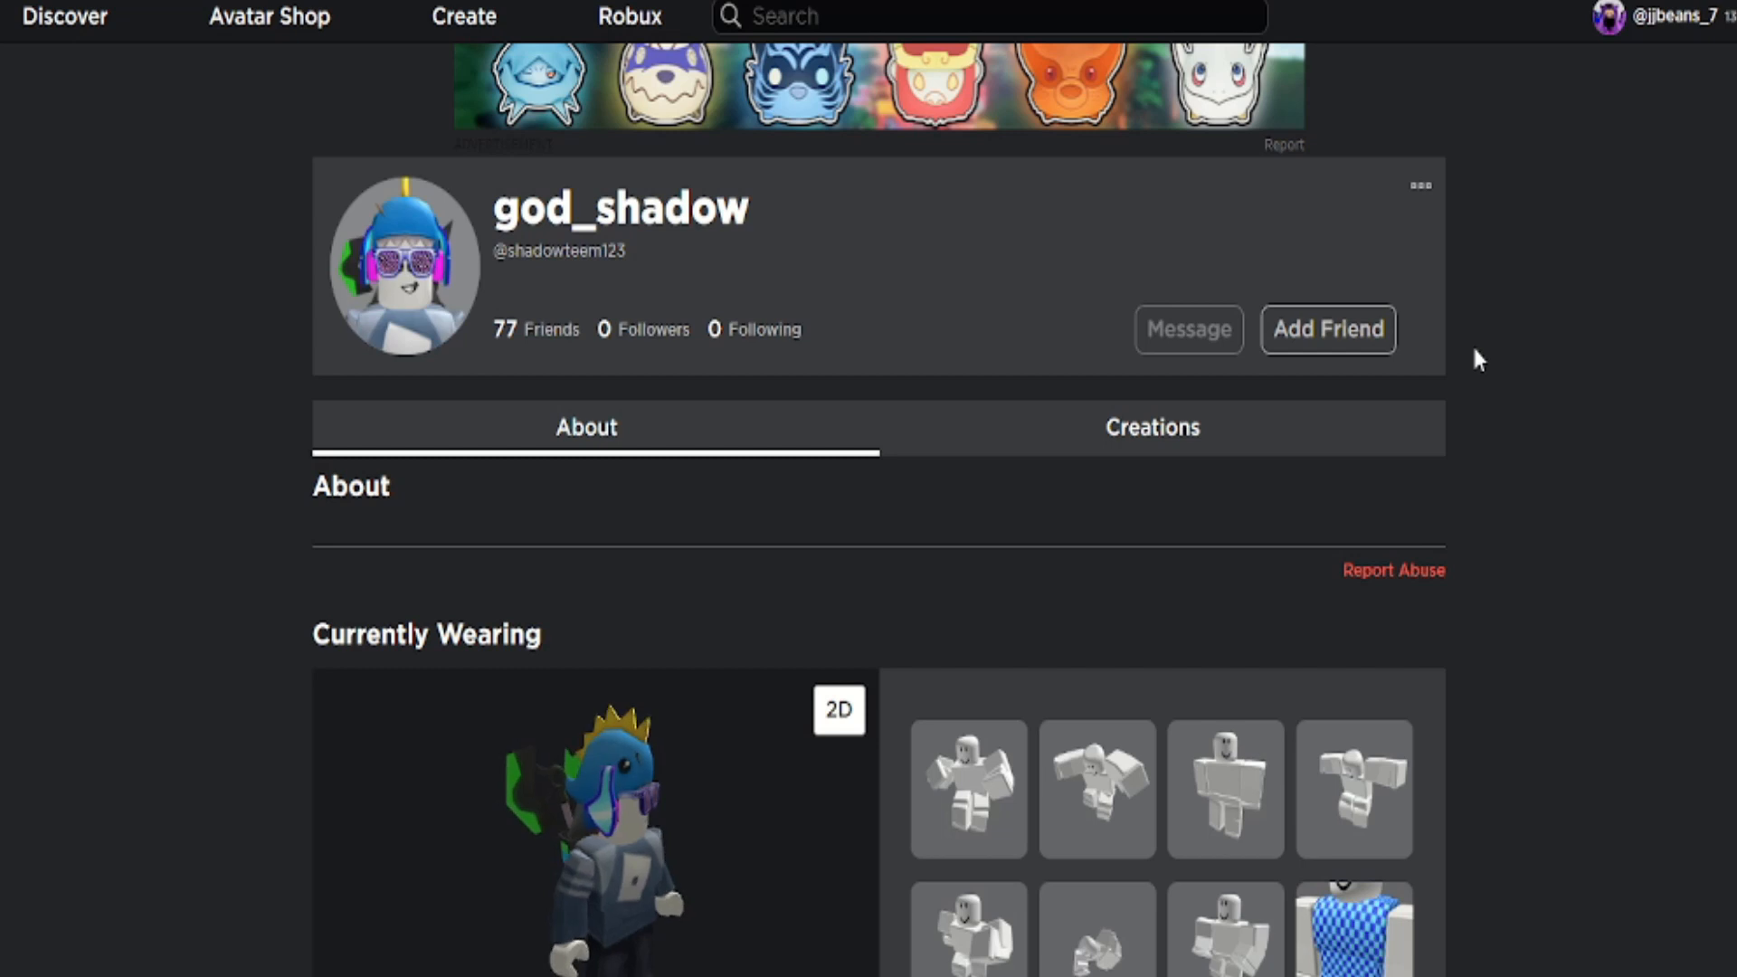
pyautogui.moveTo(1464, 322)
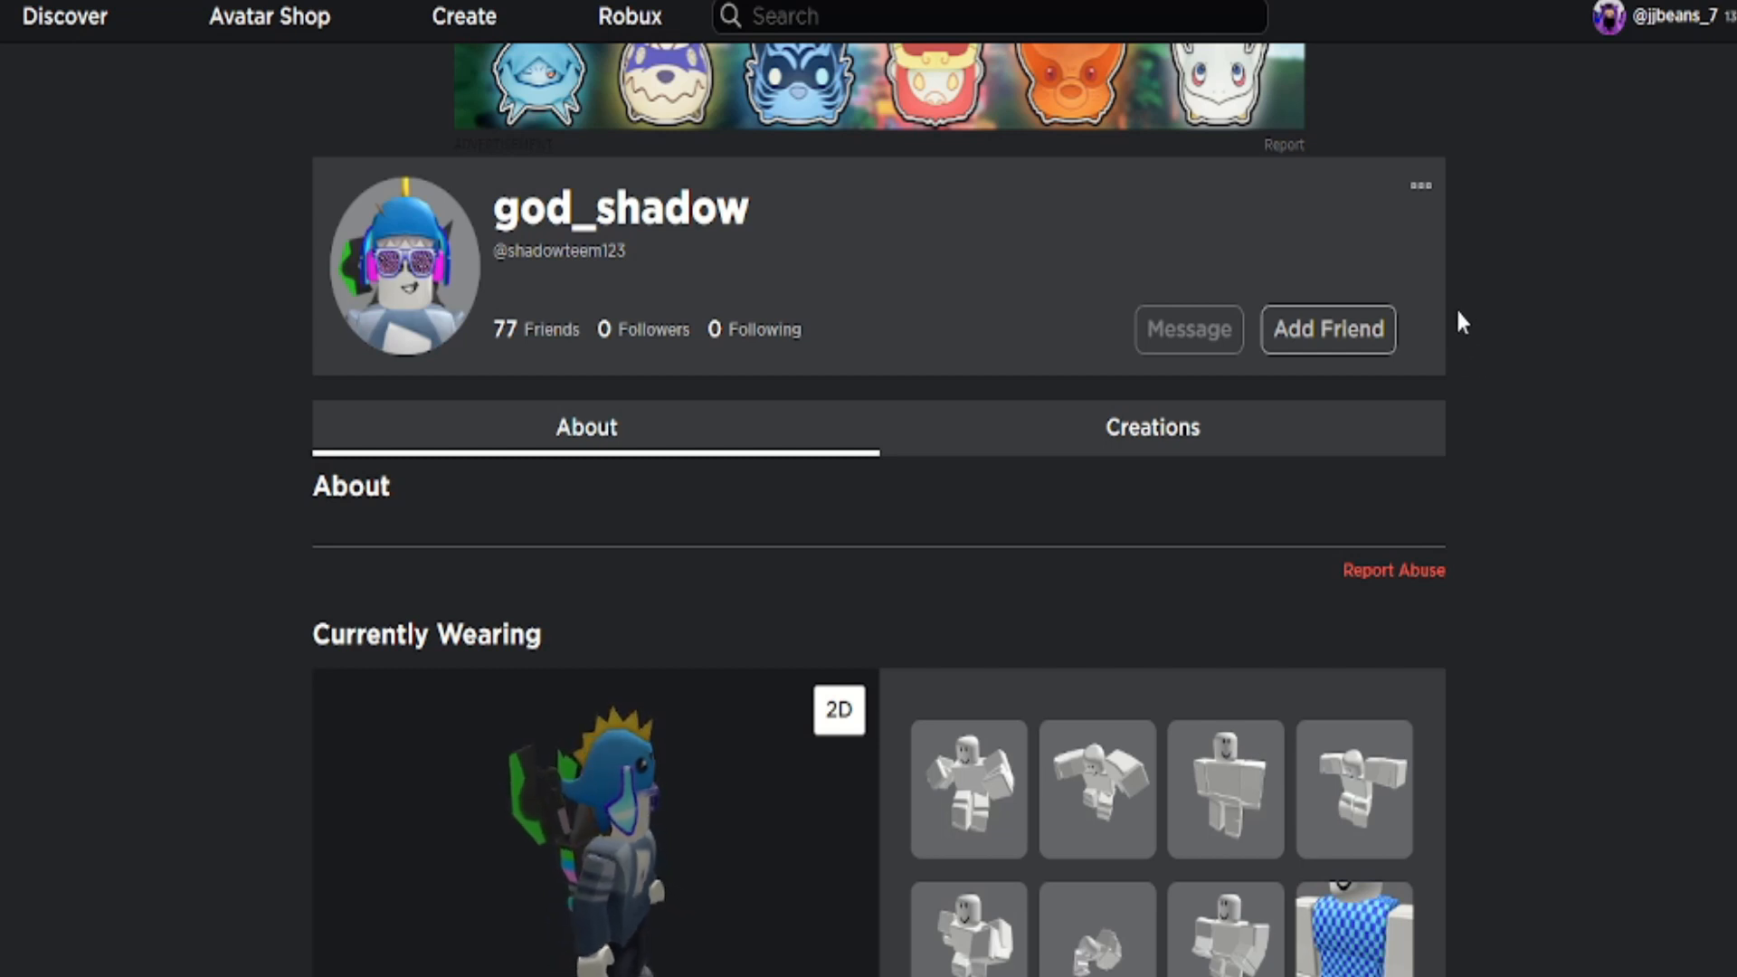
pyautogui.moveTo(1457, 353)
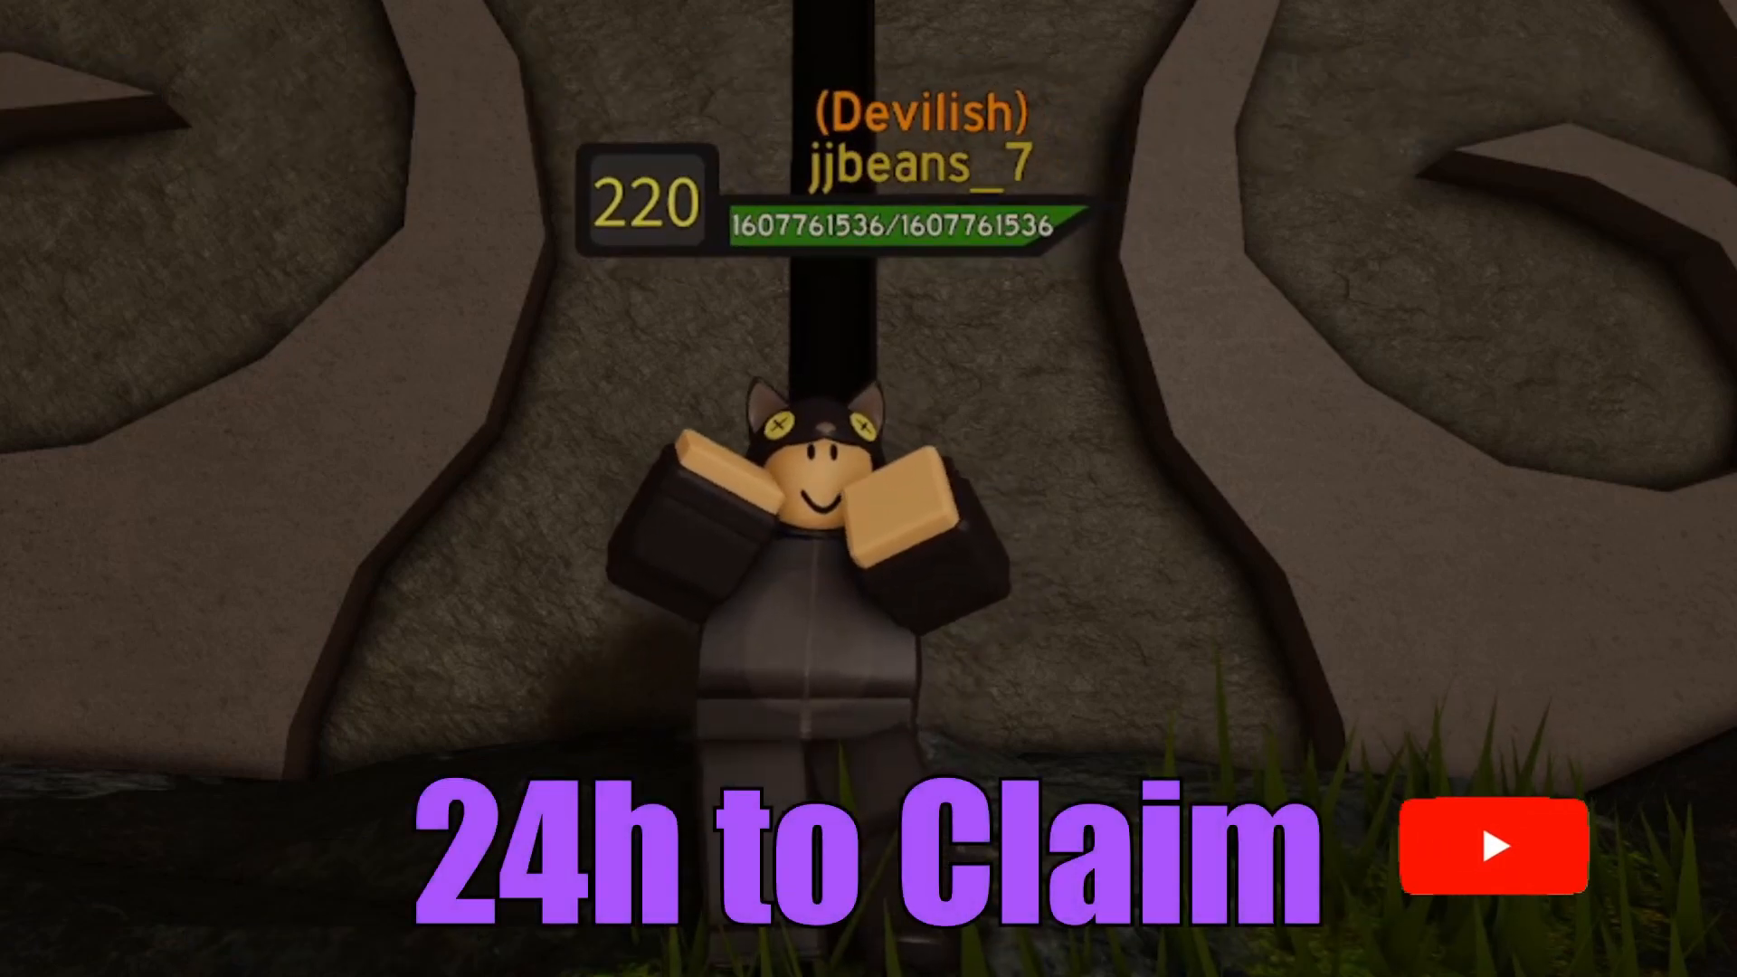
pyautogui.click(1493, 847)
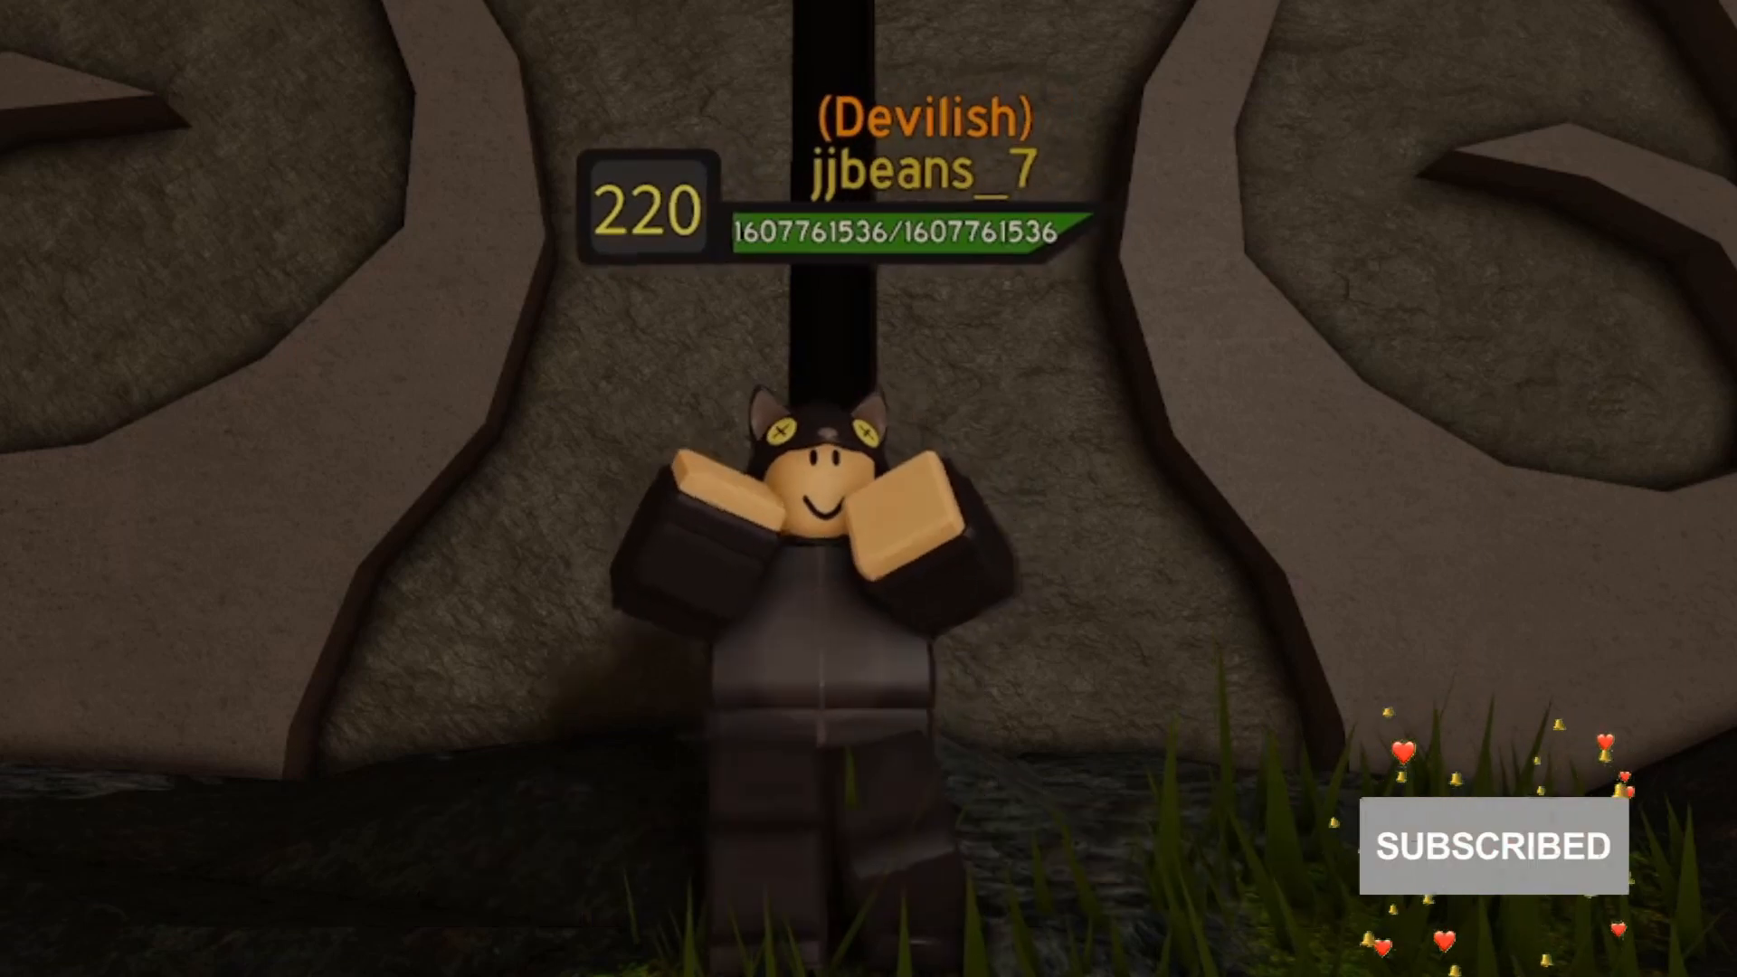